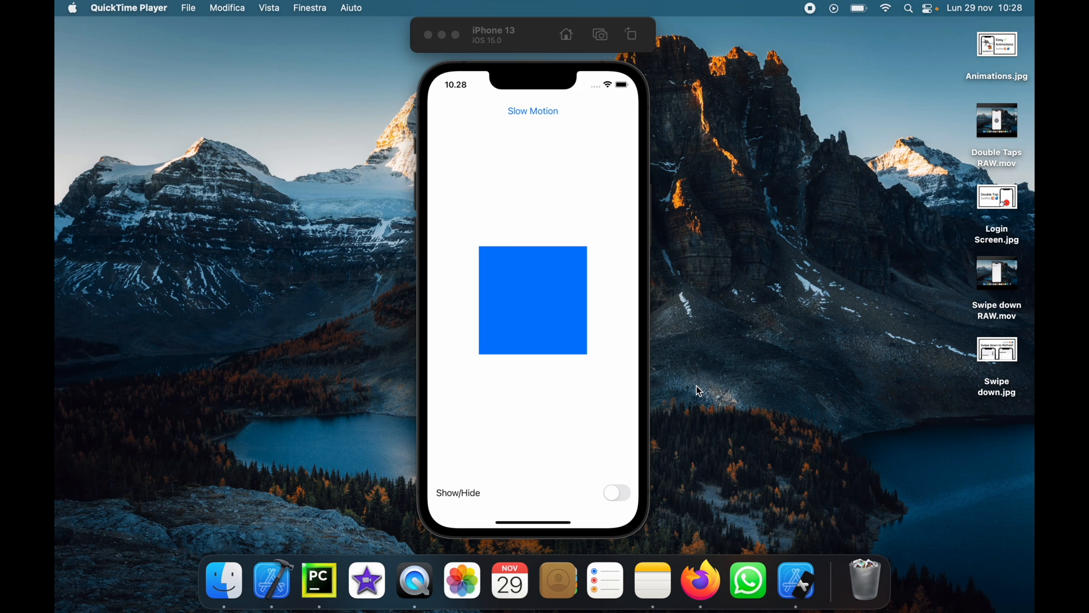
mouse_move(655, 363)
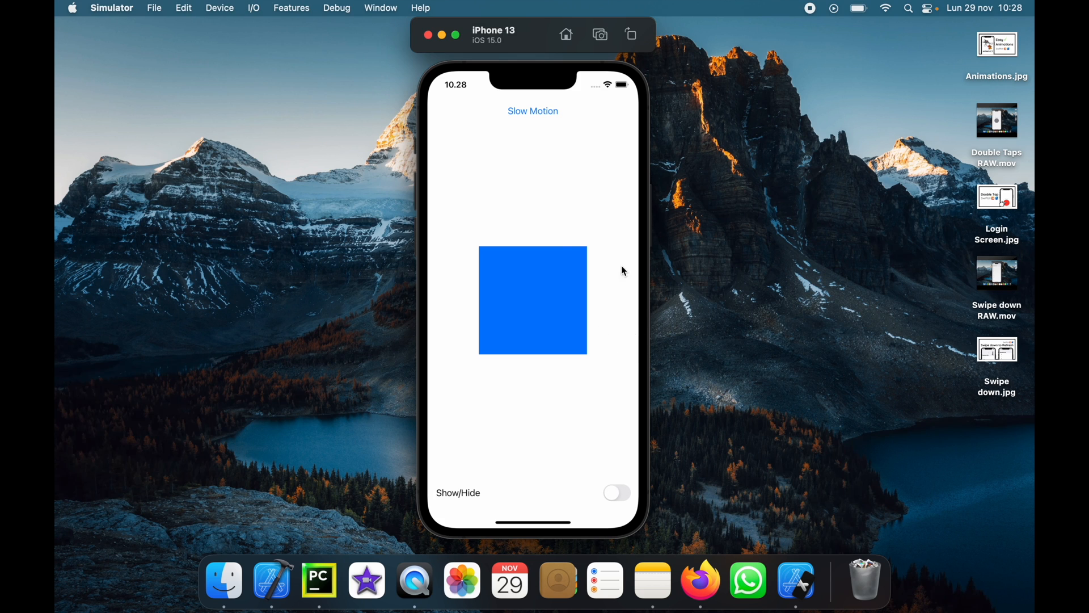
mouse_move(642, 456)
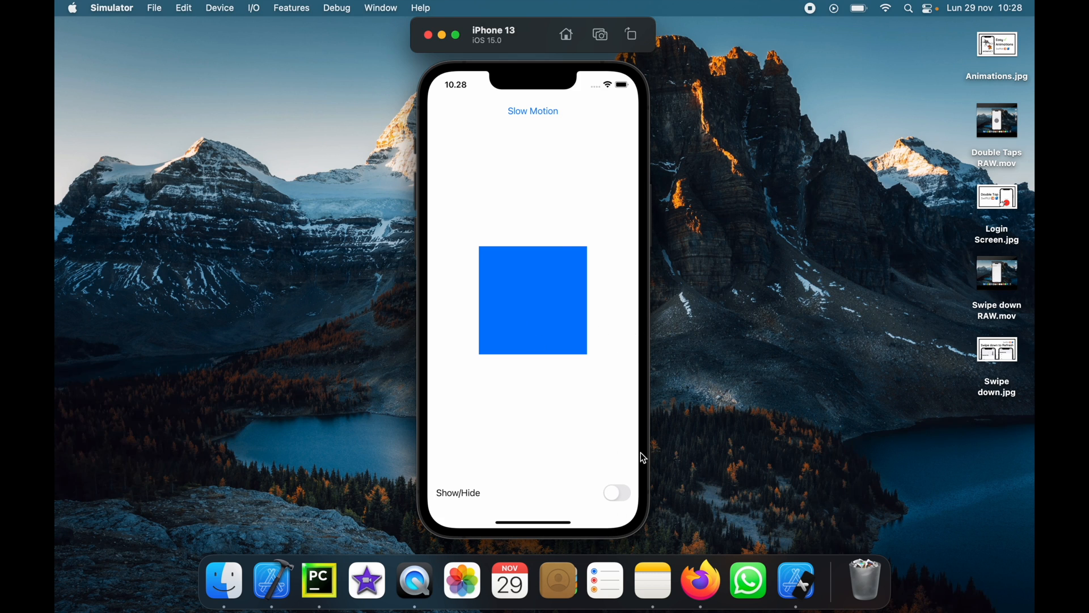
mouse_move(588, 141)
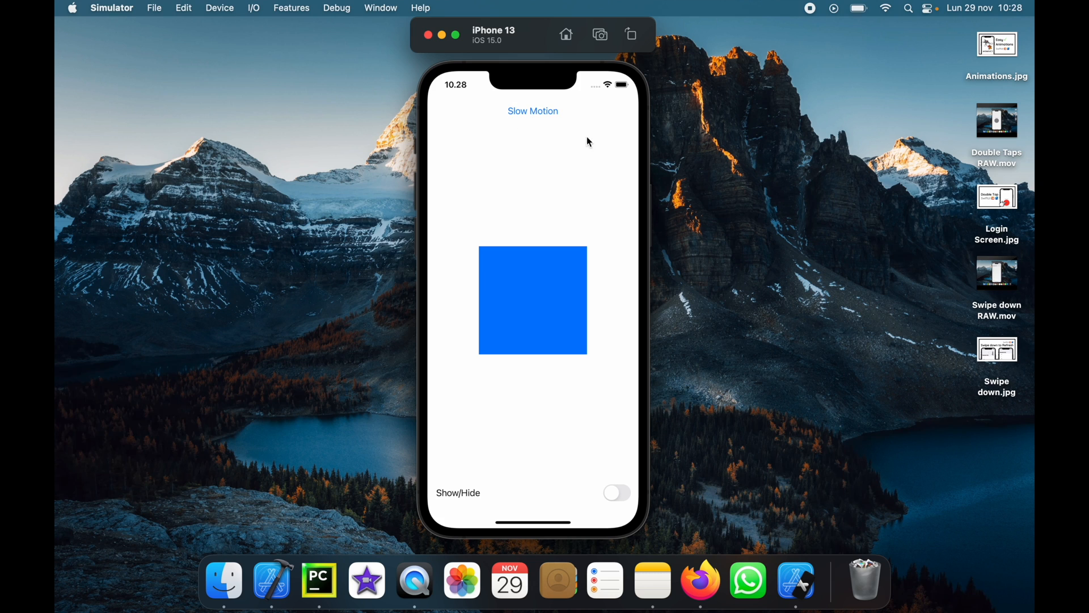
mouse_move(556, 138)
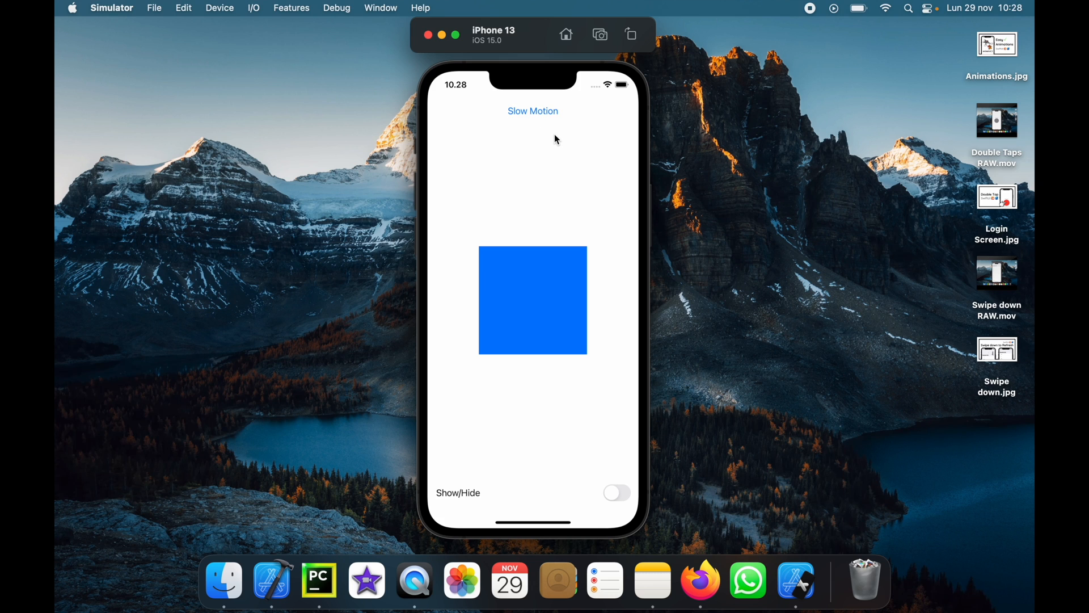
mouse_move(622, 505)
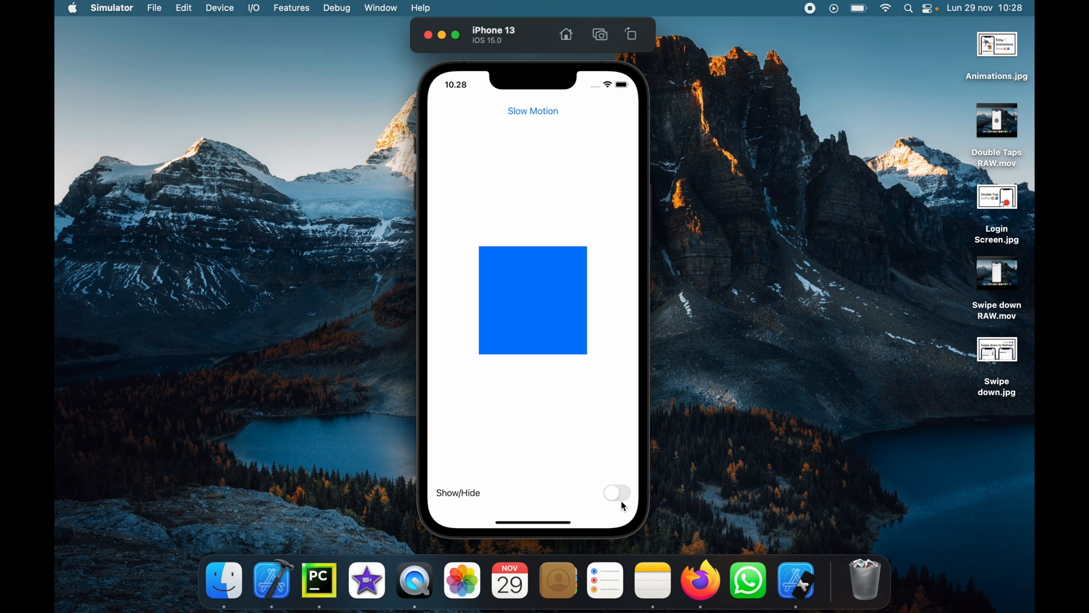
Flip Show/Hide in the finished app to watch the four texts transition, normally and in slow motion
click(616, 493)
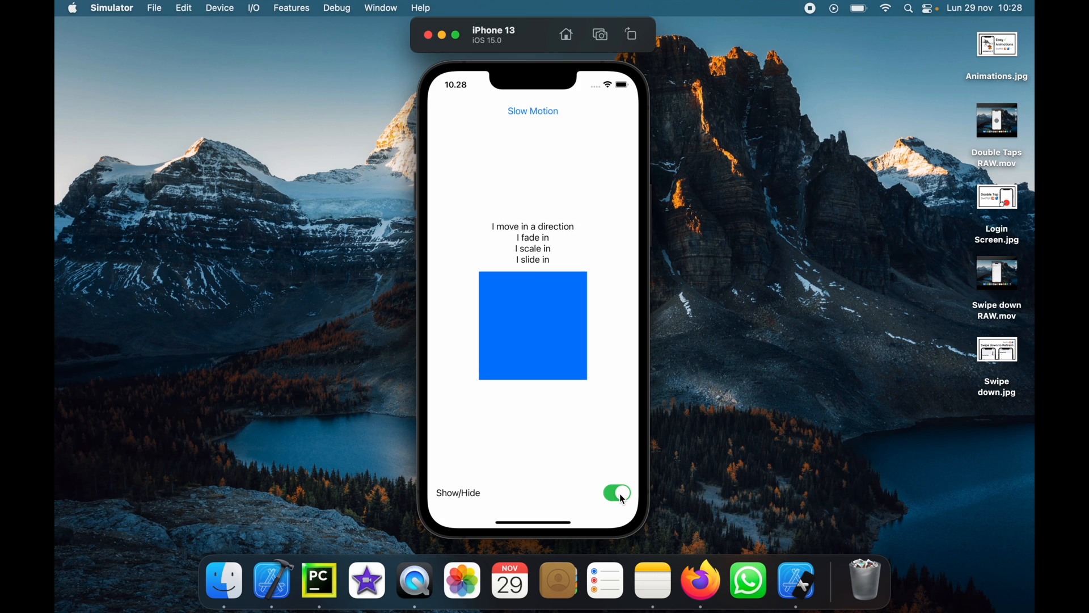
click(617, 493)
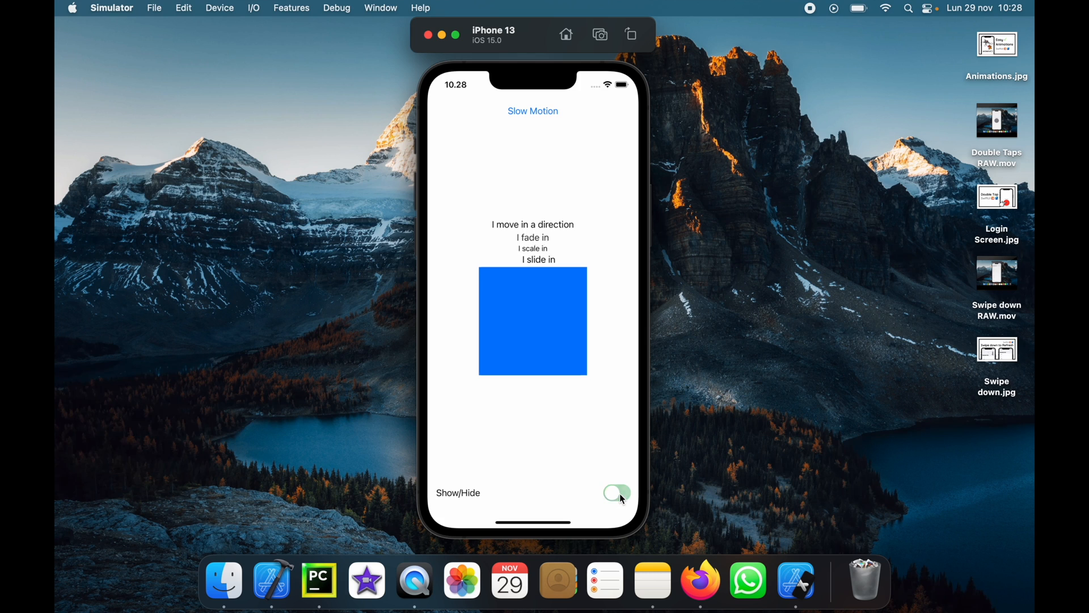
click(617, 492)
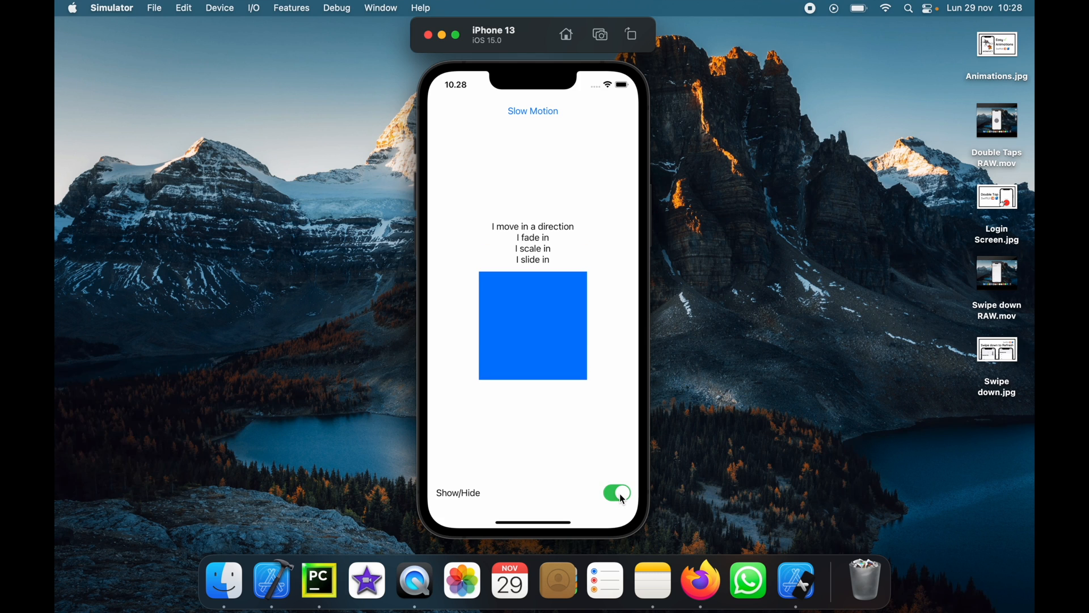
mouse_move(515, 268)
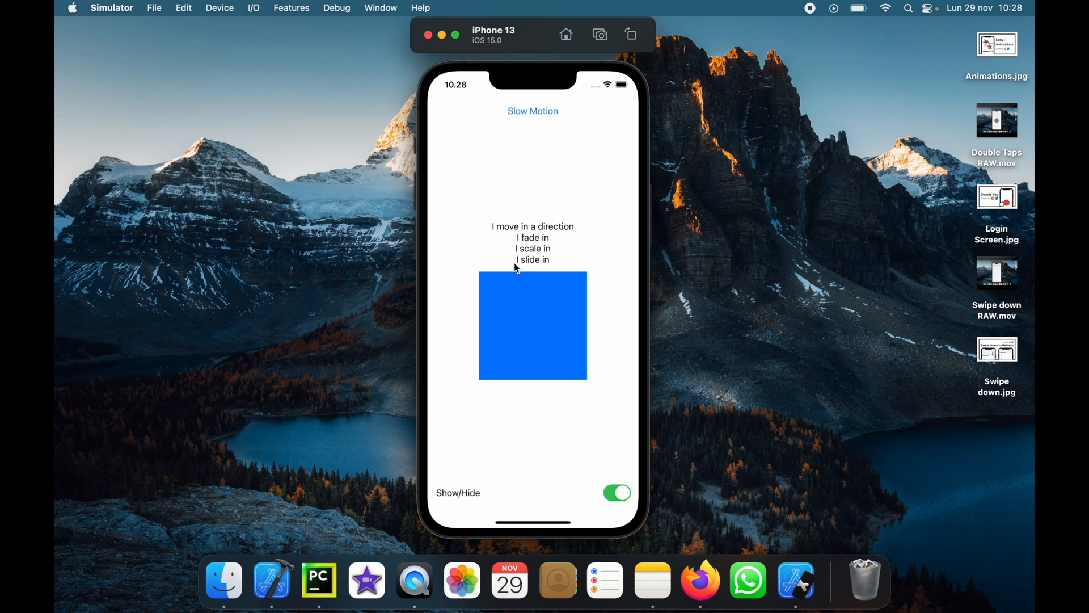
mouse_move(533, 242)
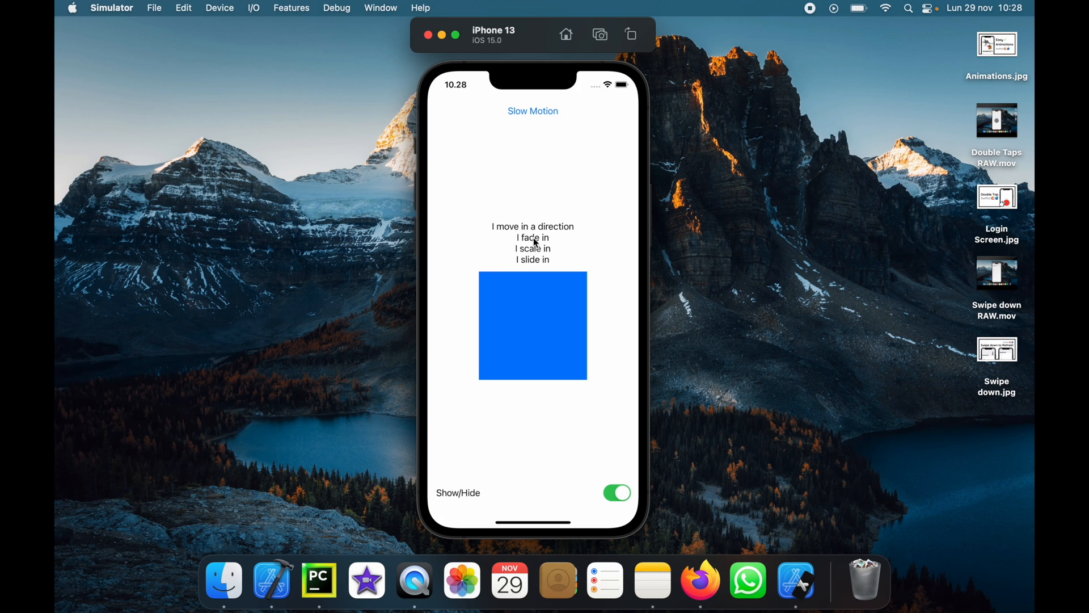
mouse_move(539, 275)
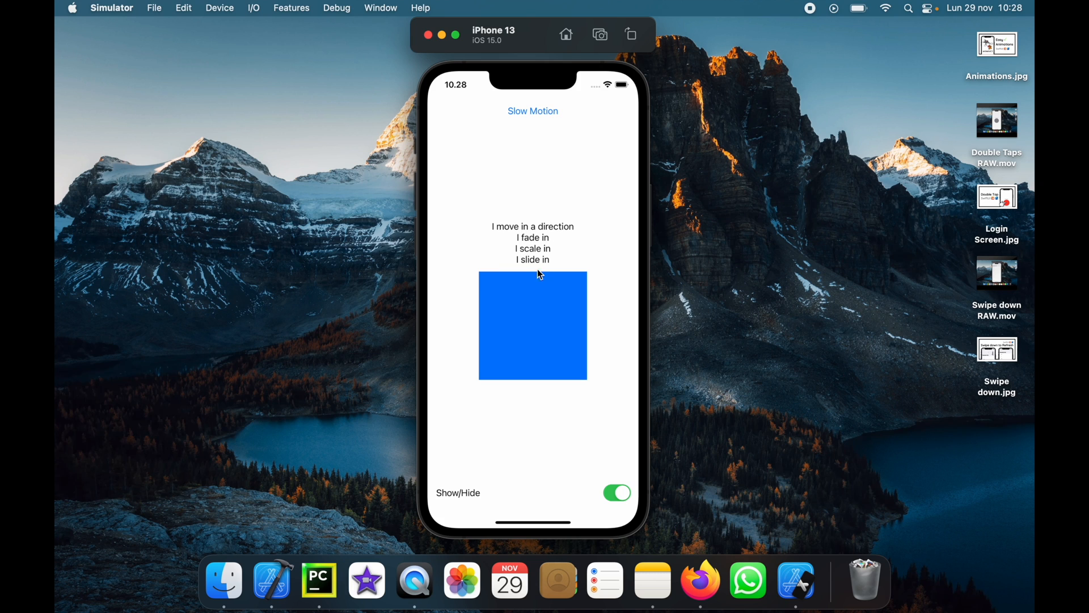
click(618, 493)
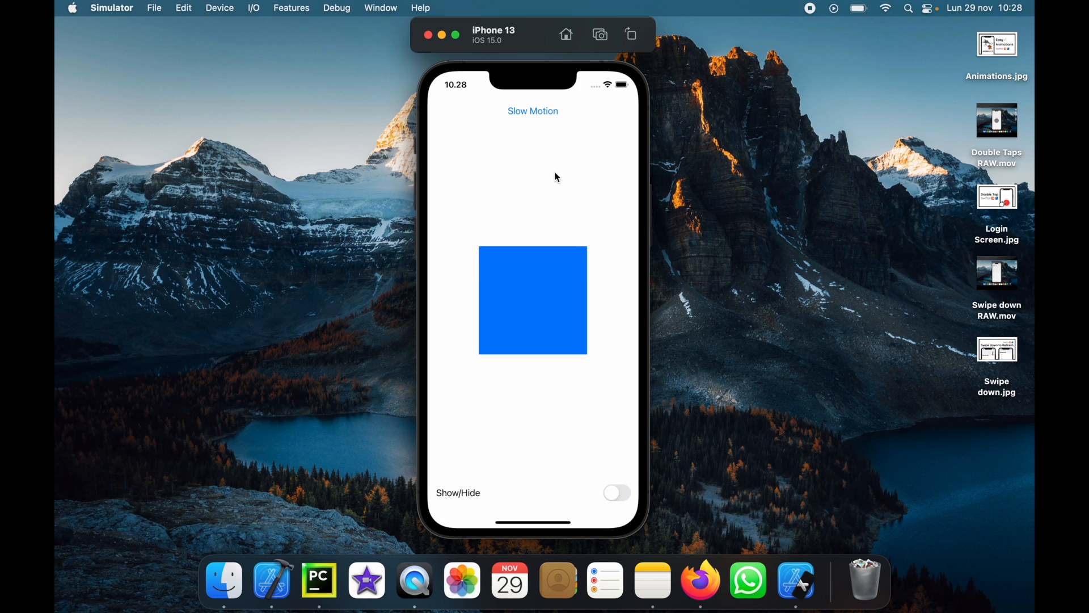
mouse_move(546, 148)
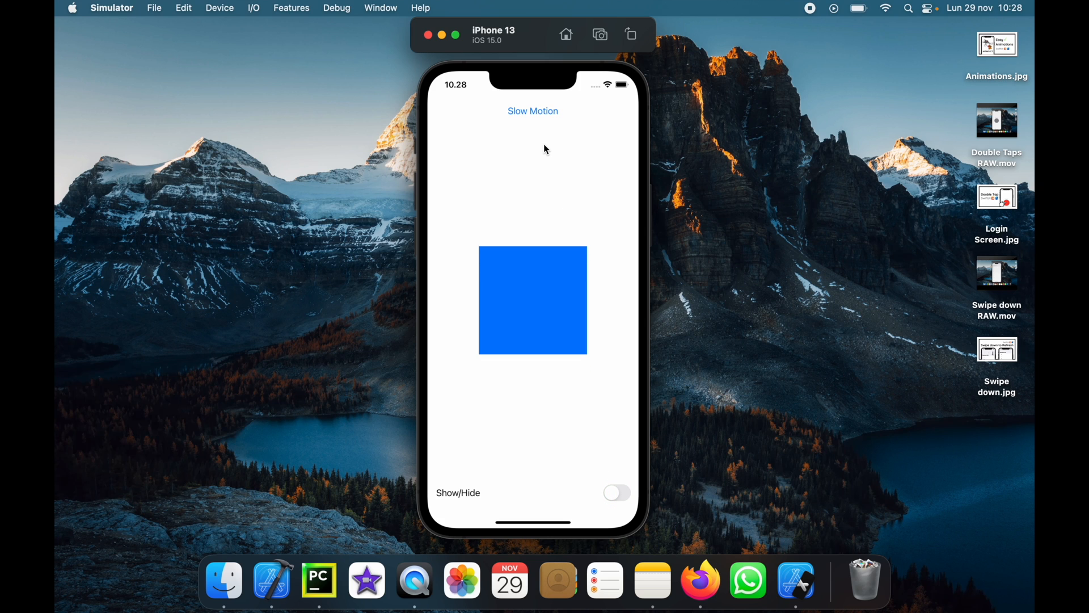
mouse_move(542, 120)
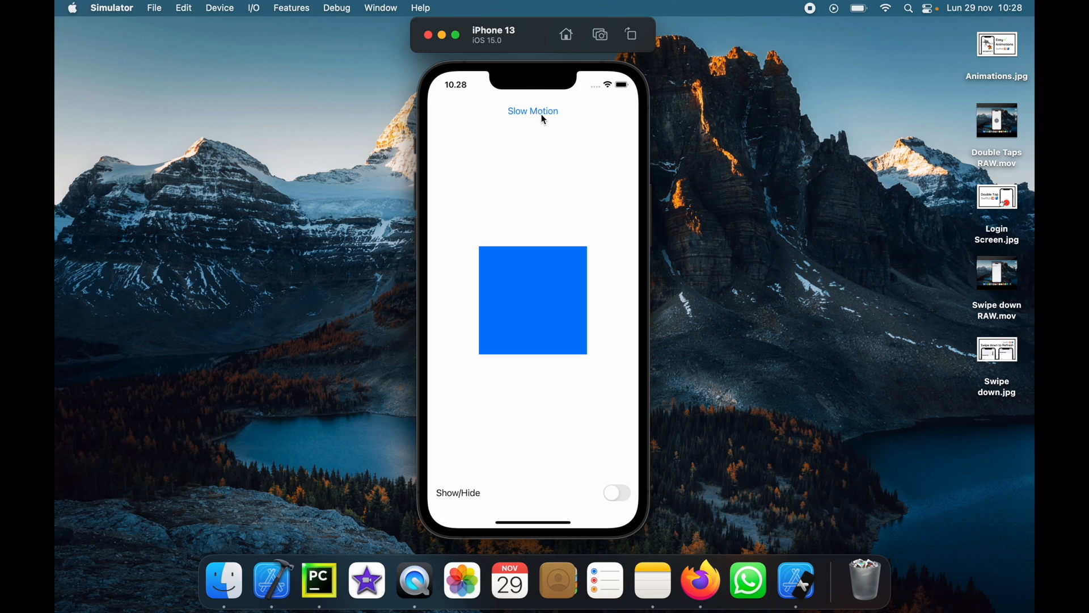
mouse_move(581, 153)
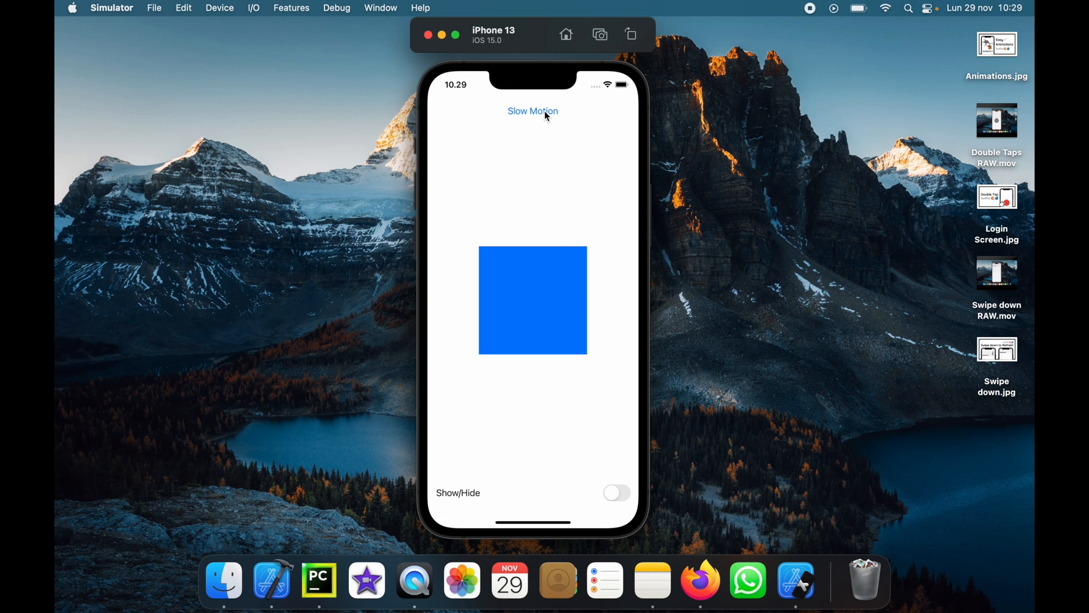
click(617, 492)
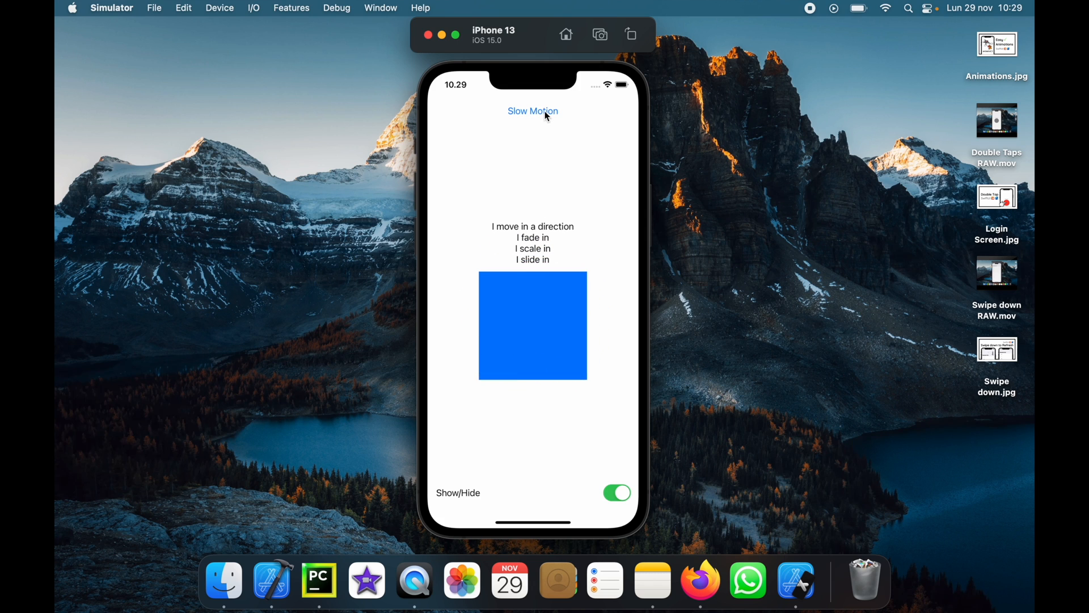
click(617, 493)
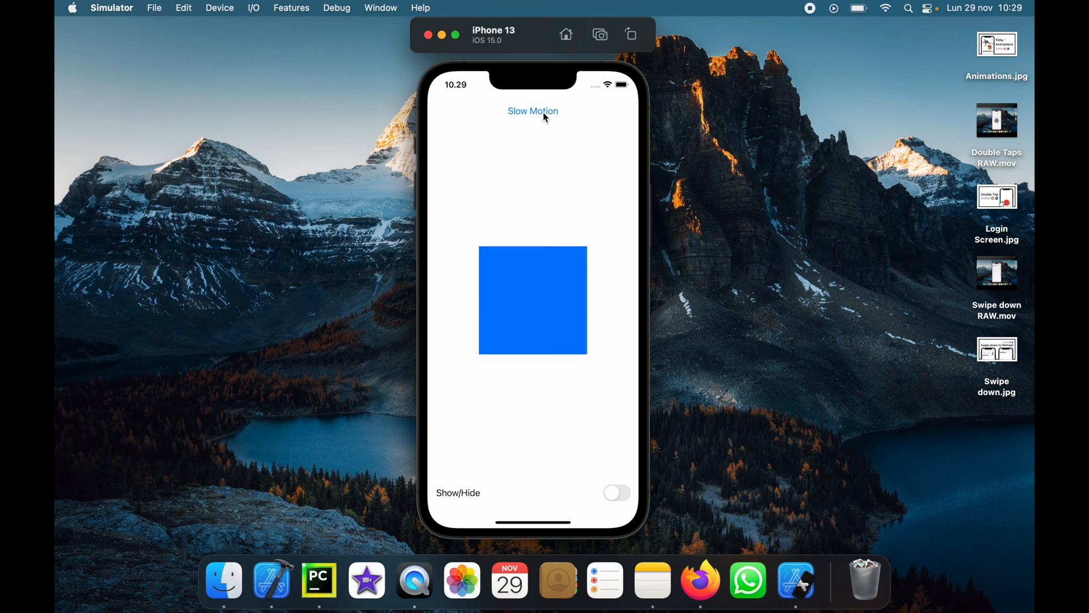
click(617, 492)
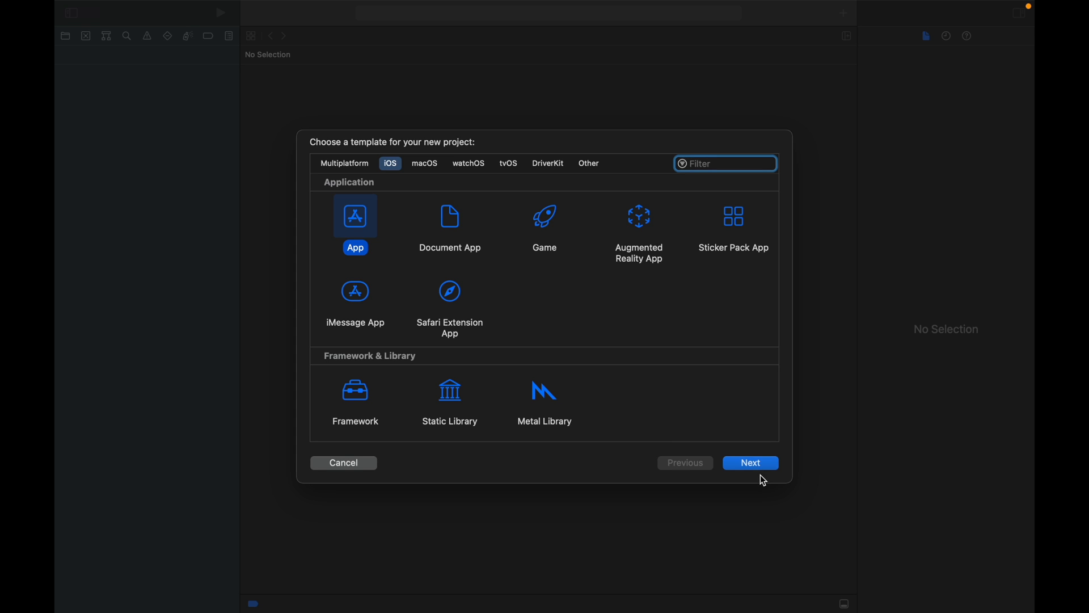
Create a new iOS App project with Product Name AnimateMeBaby
click(750, 463)
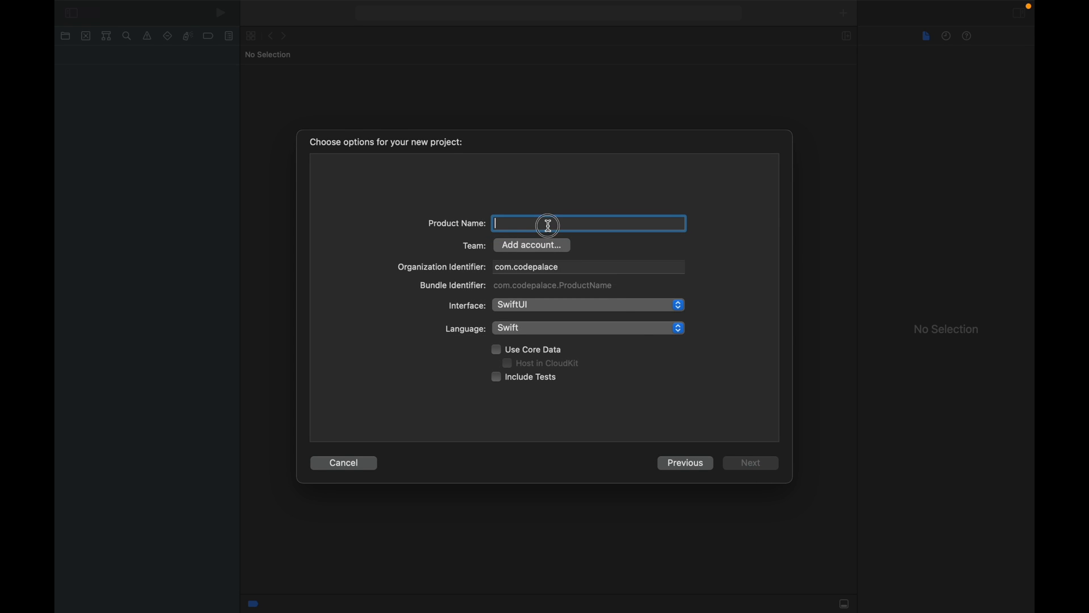
text(AnimateMe)
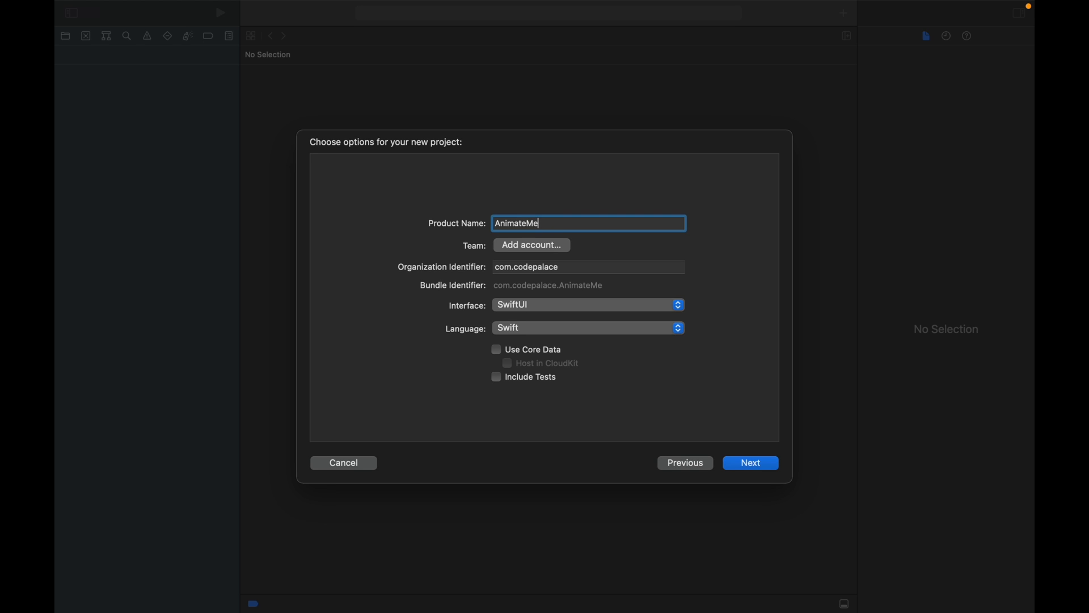
text(Baby)
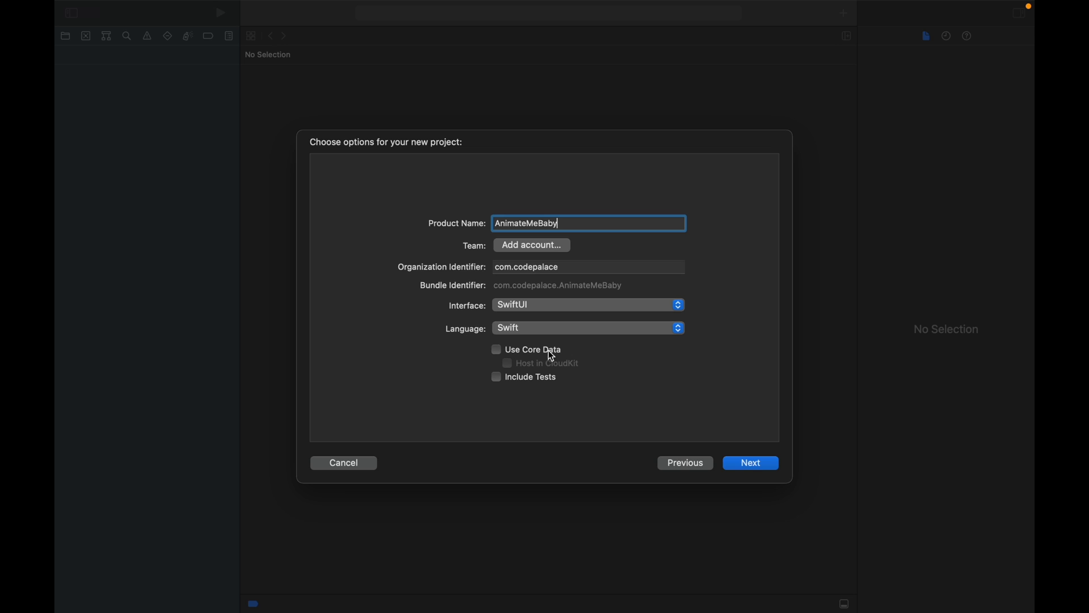
click(751, 463)
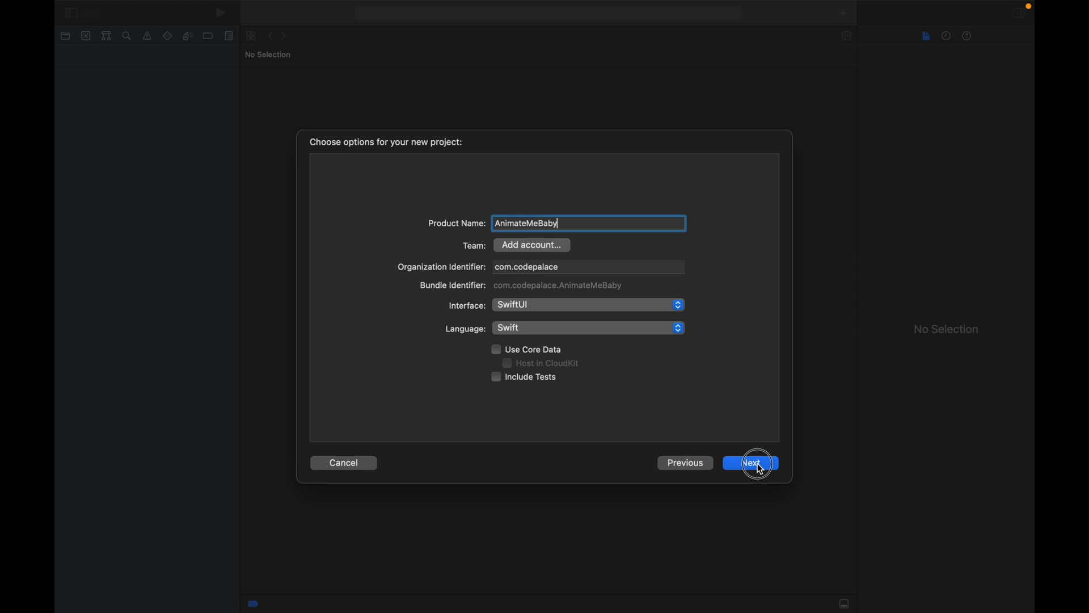
click(751, 463)
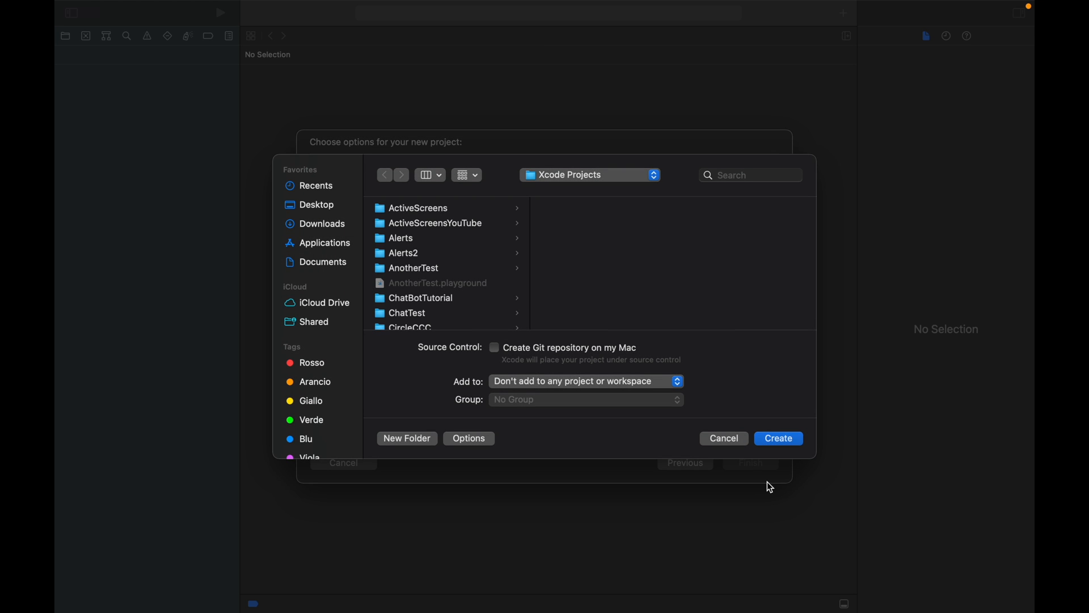
click(778, 438)
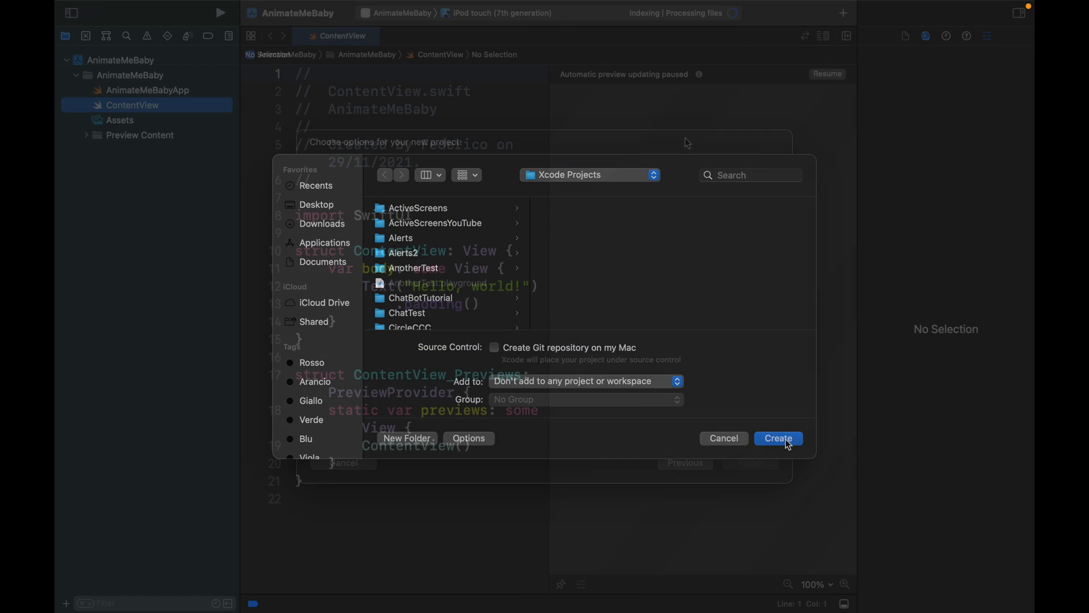
Target iPhone 13 and resume the canvas preview showing Hello, world!
click(778, 438)
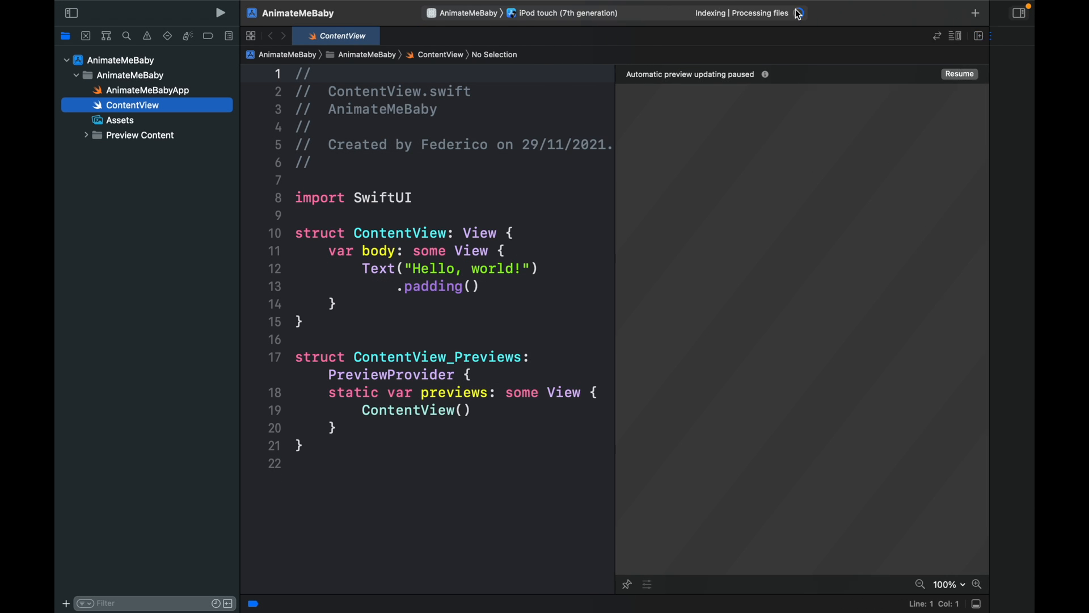
click(578, 11)
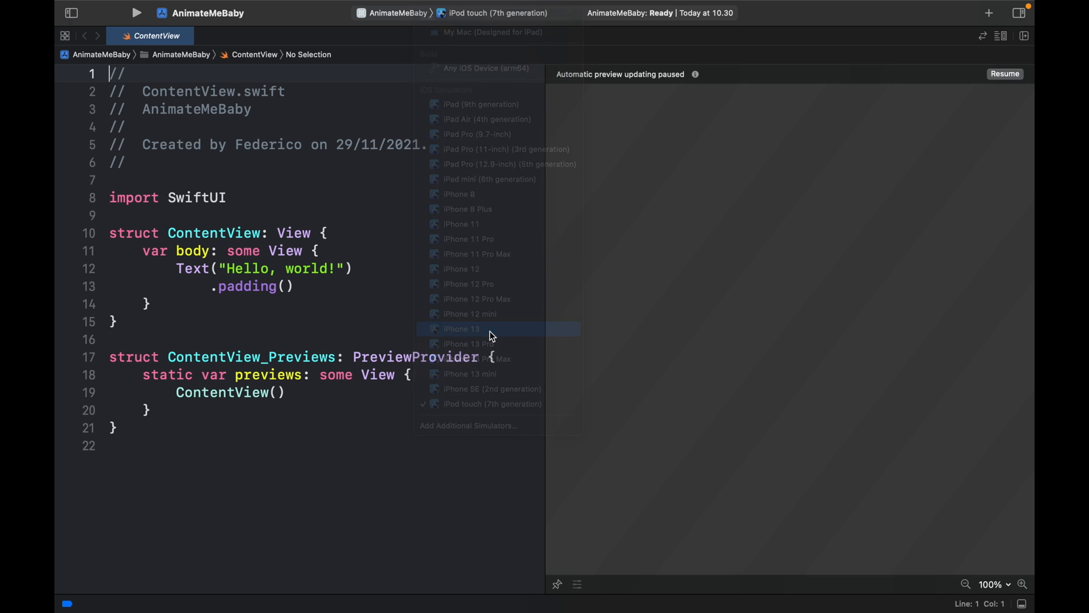
click(460, 329)
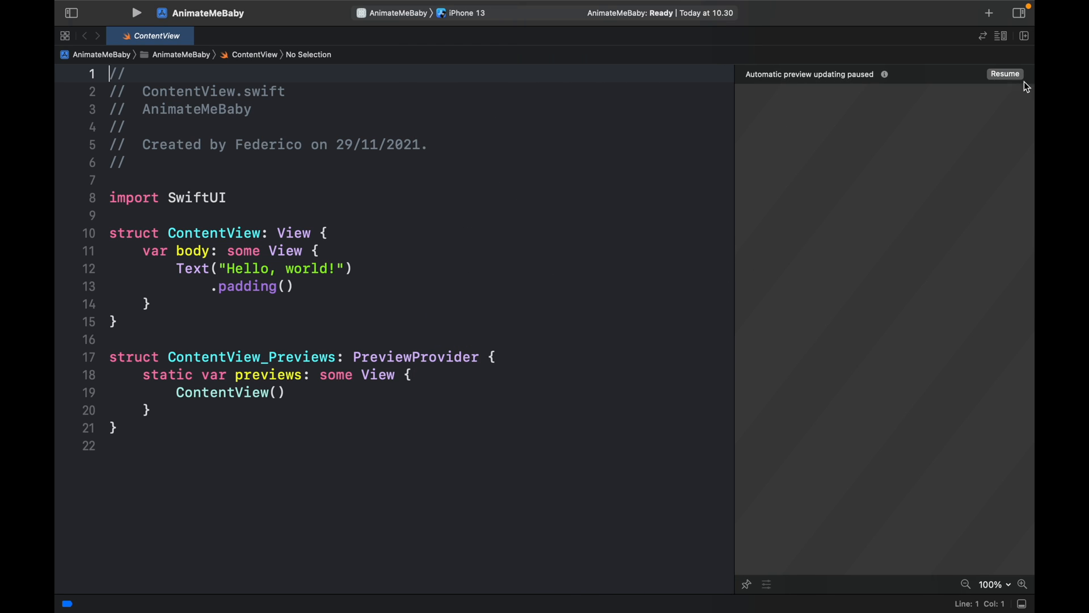
click(1005, 74)
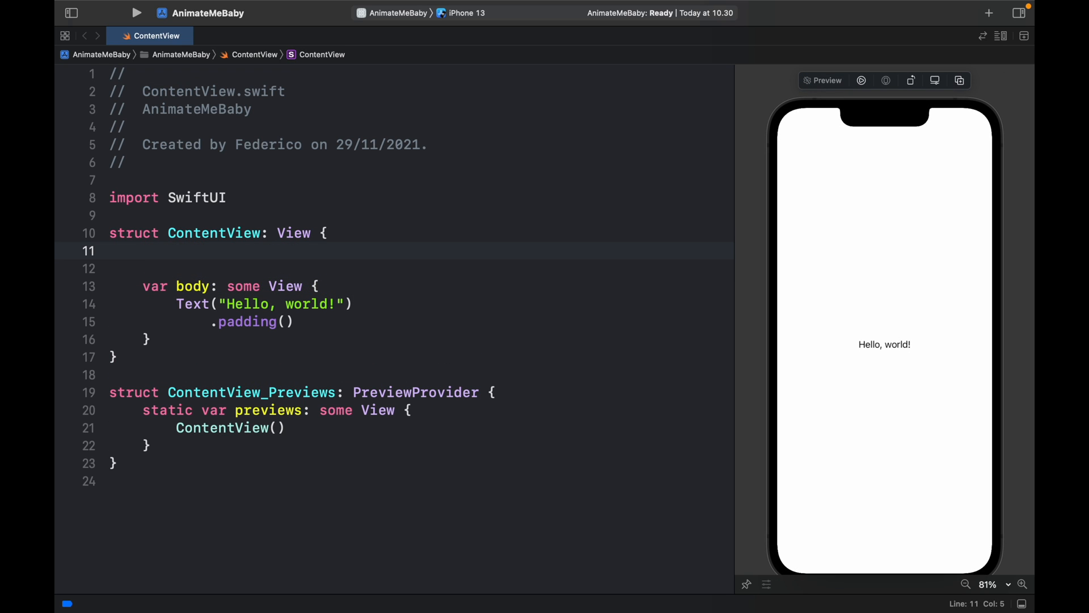
text(@State private var i)
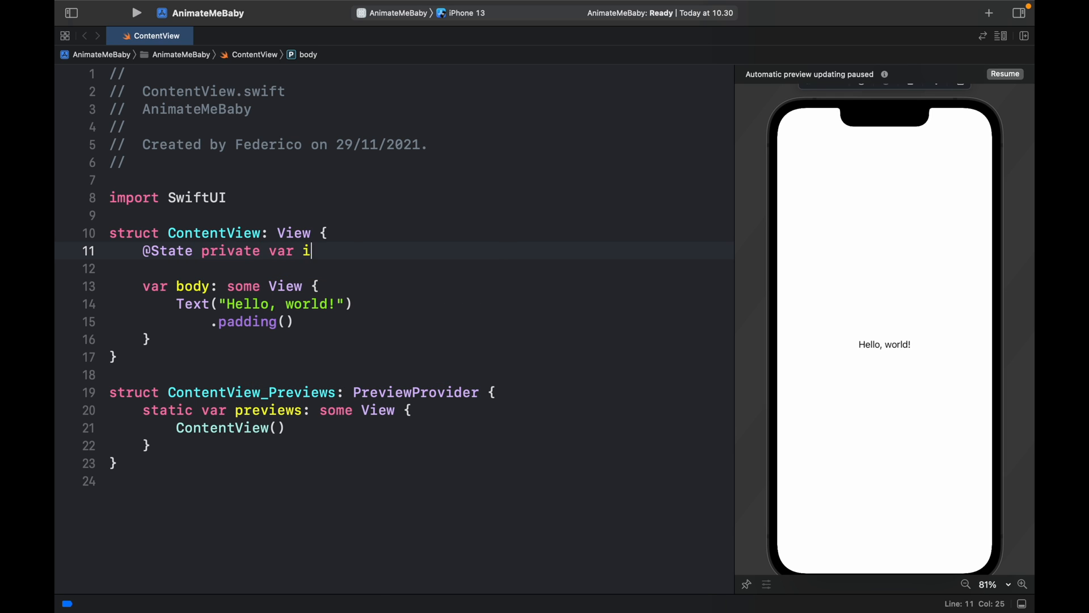
text(sShowing)
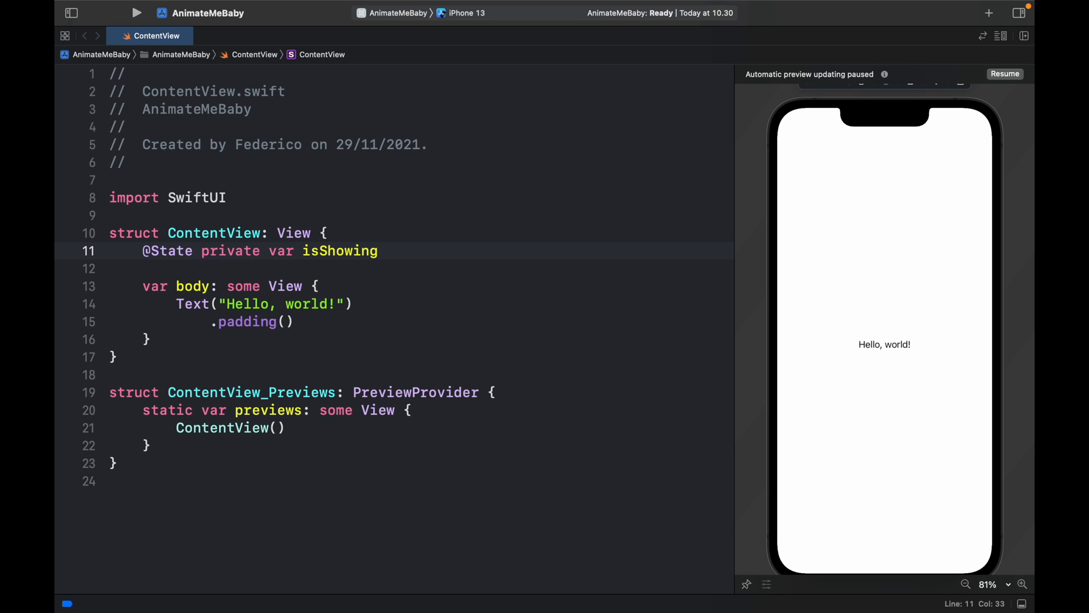
text(= false)
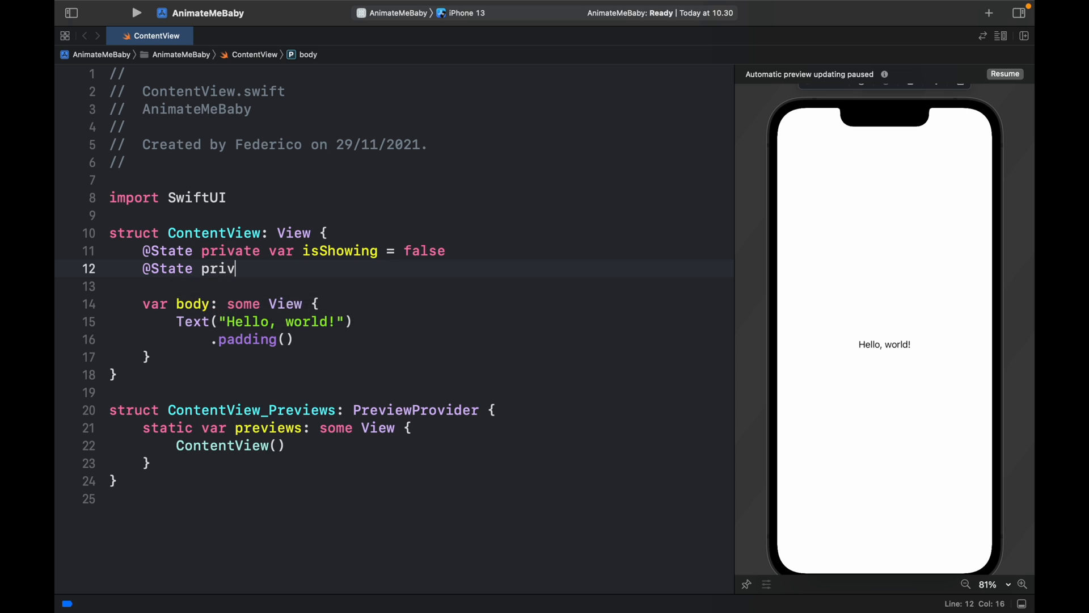
text(ate var ang)
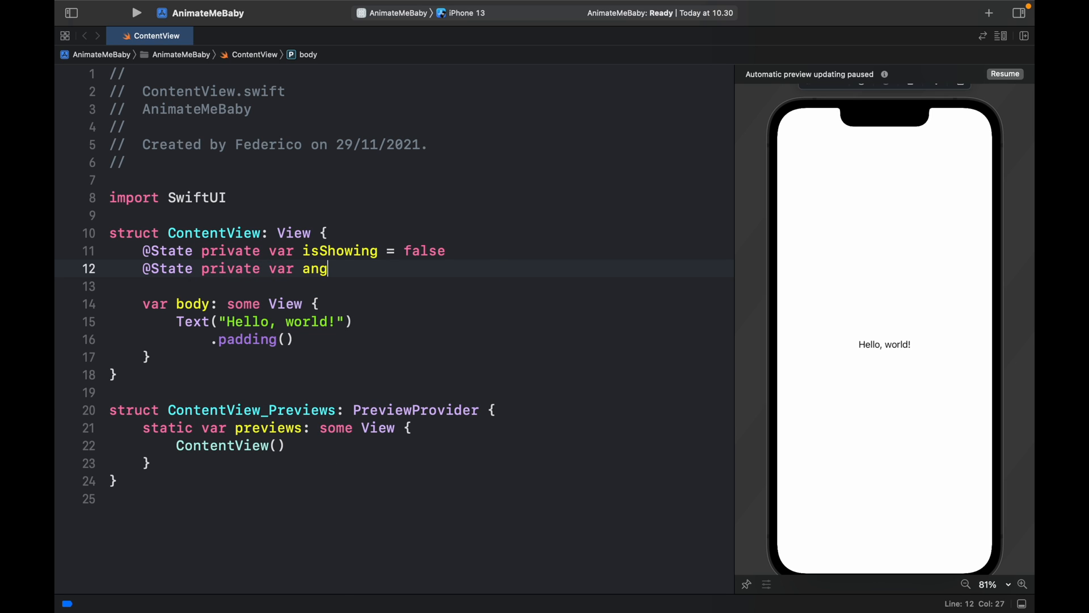
text(leDre)
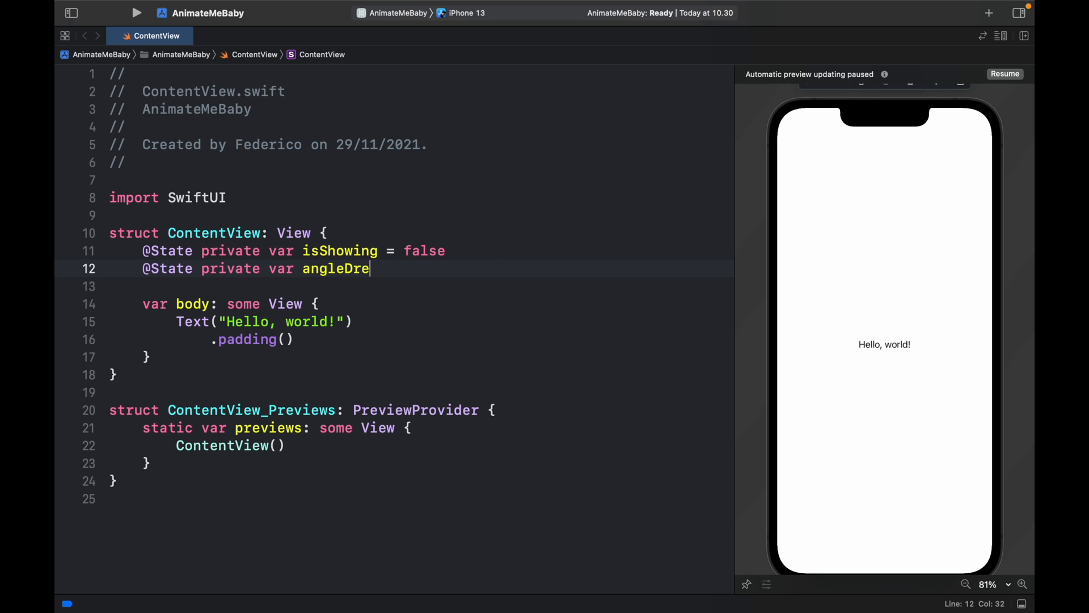
text(grees = 0.0)
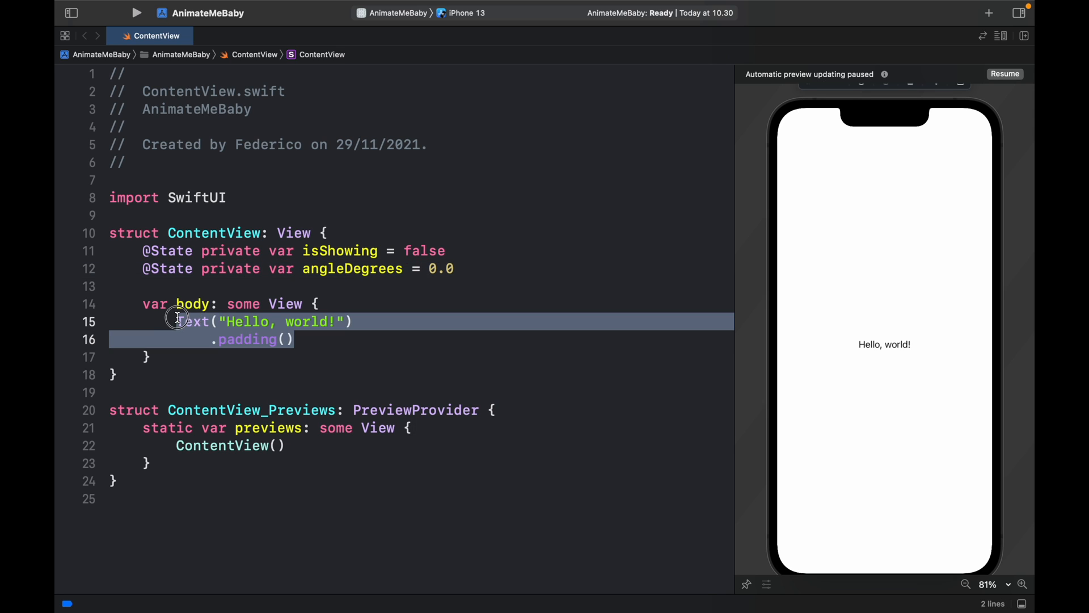
Replace the Hello, world! Text with an empty VStack { } carrying .padding()
text(VStack)
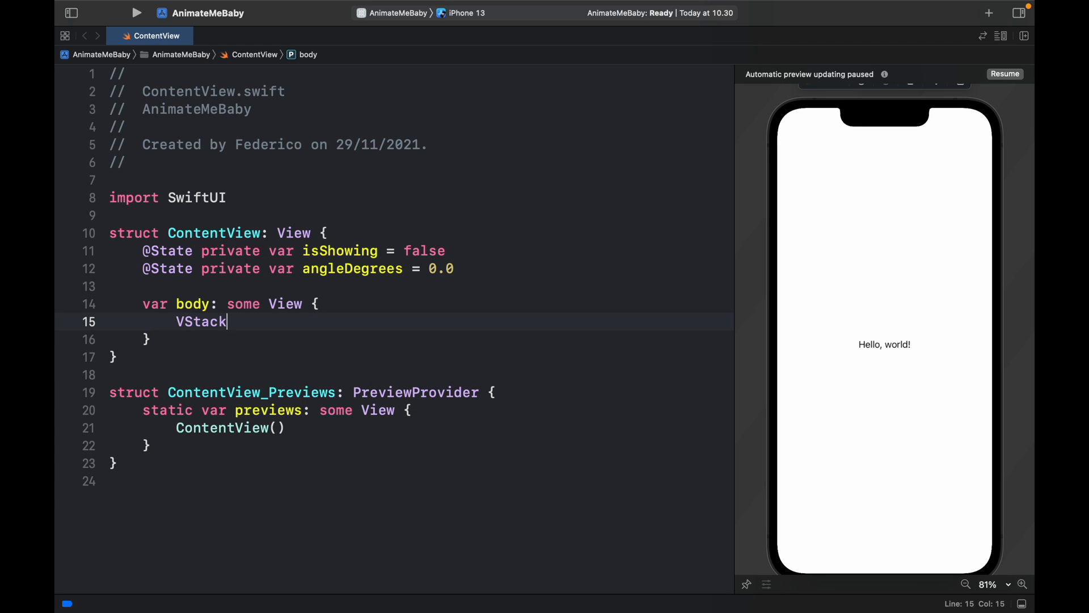
text({)
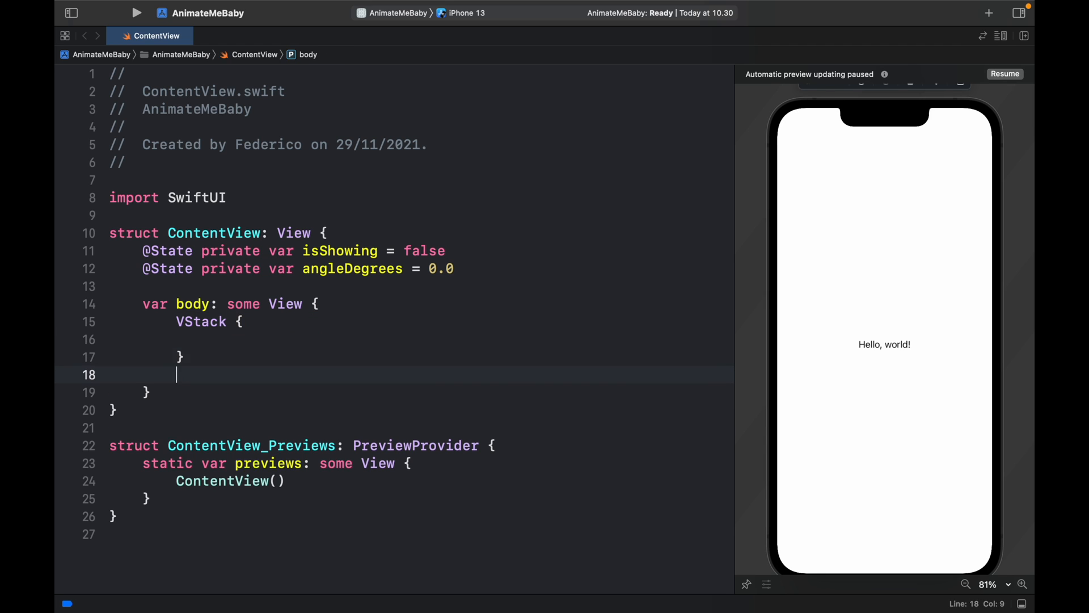
text(.padding())
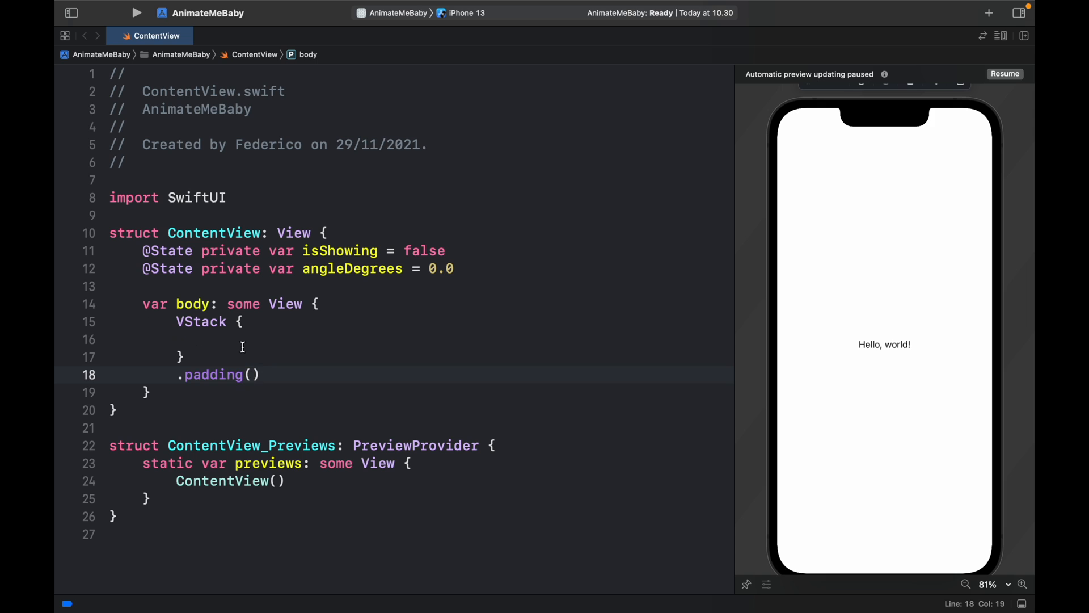
click(211, 339)
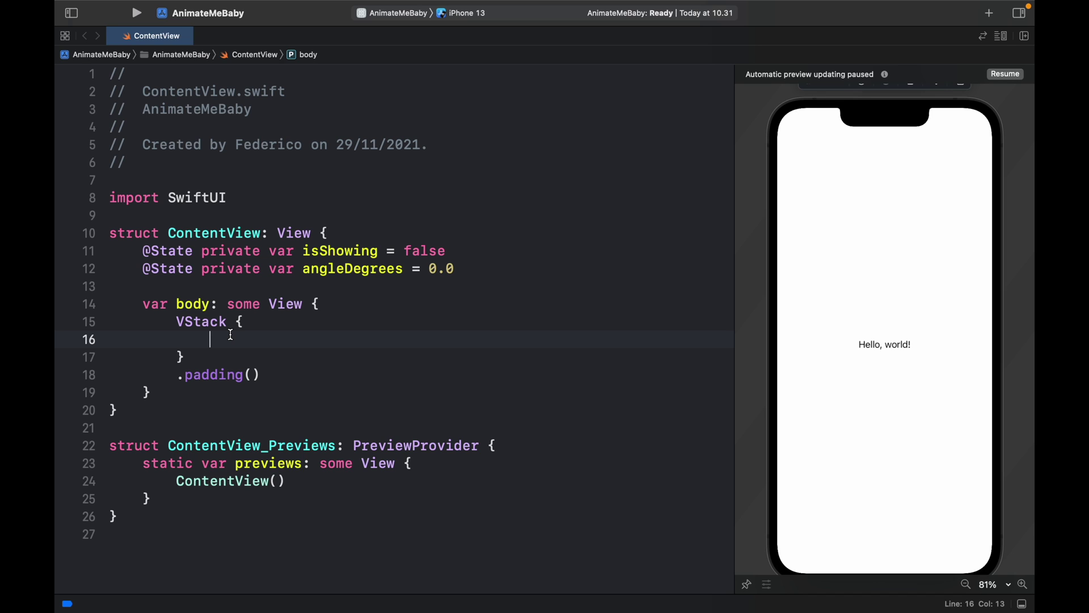
Add two Spacer() lines and Toggle("Show/Hide", isOn: $isShowing.animation()) inside the VStack
text(Spacer())
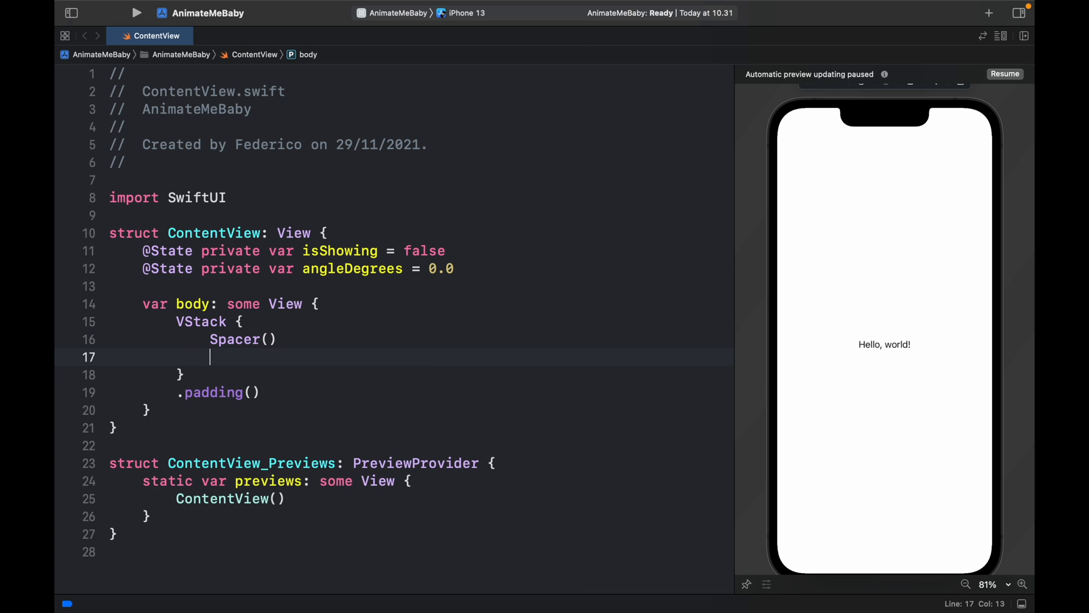
text(Spacers)
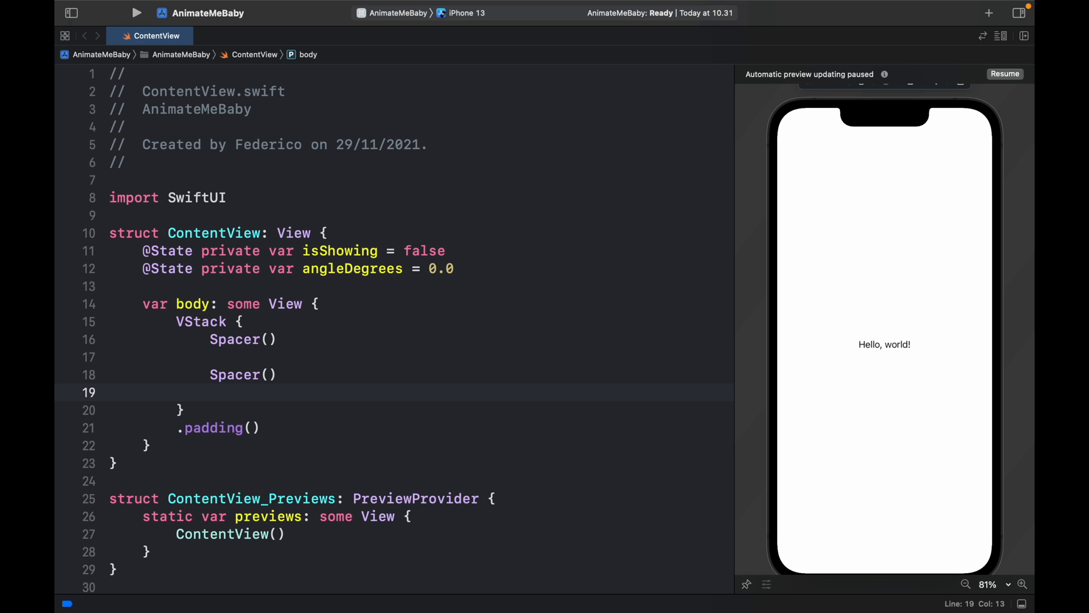
text(Toggle(")
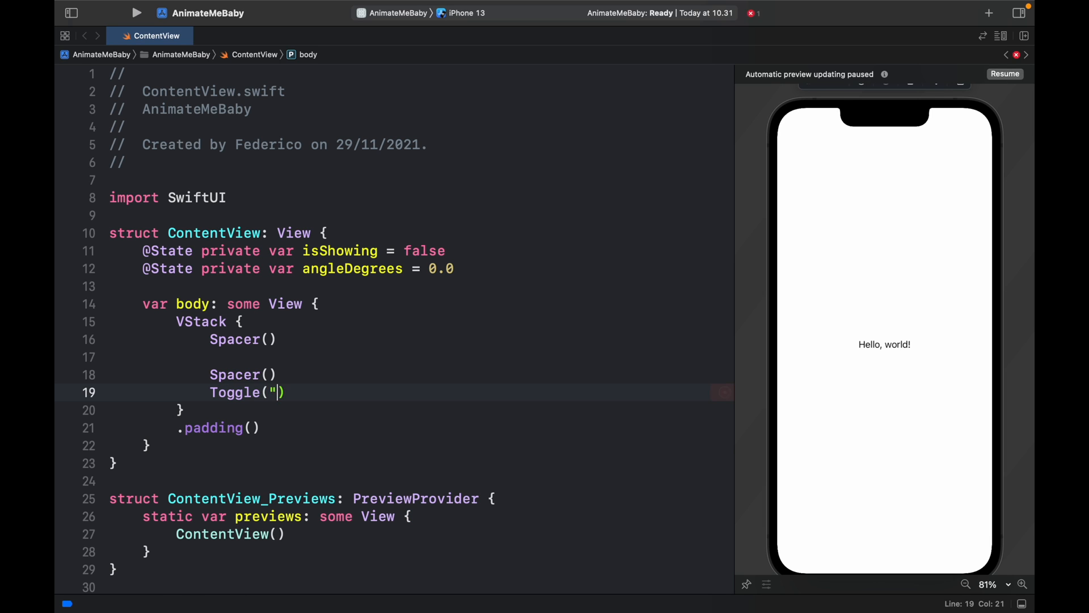
text(Show/)
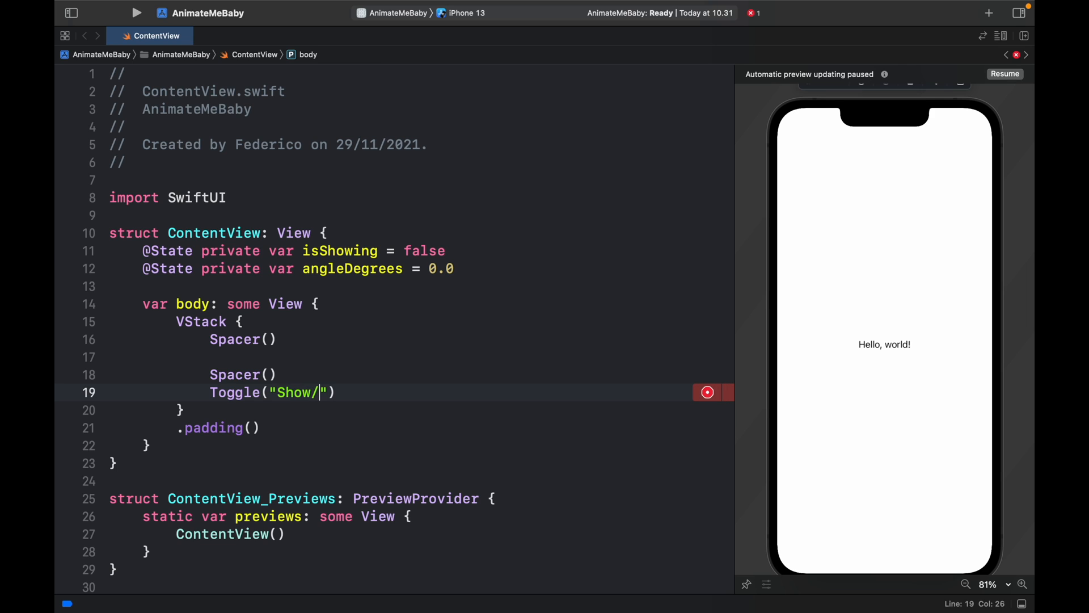
text(Hide)
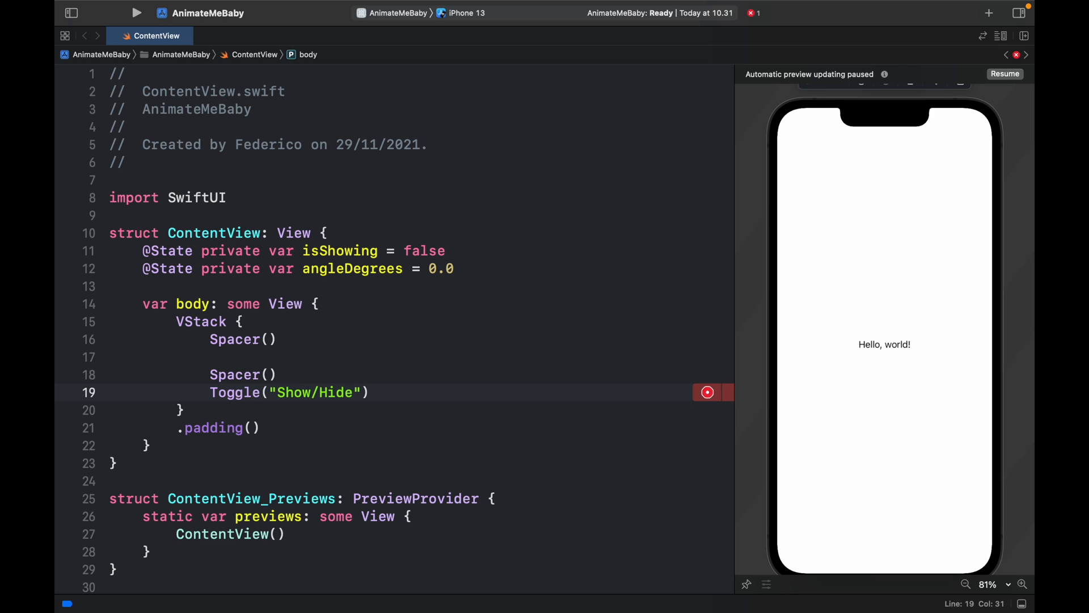
text(, isOn: Binding<Bool>)
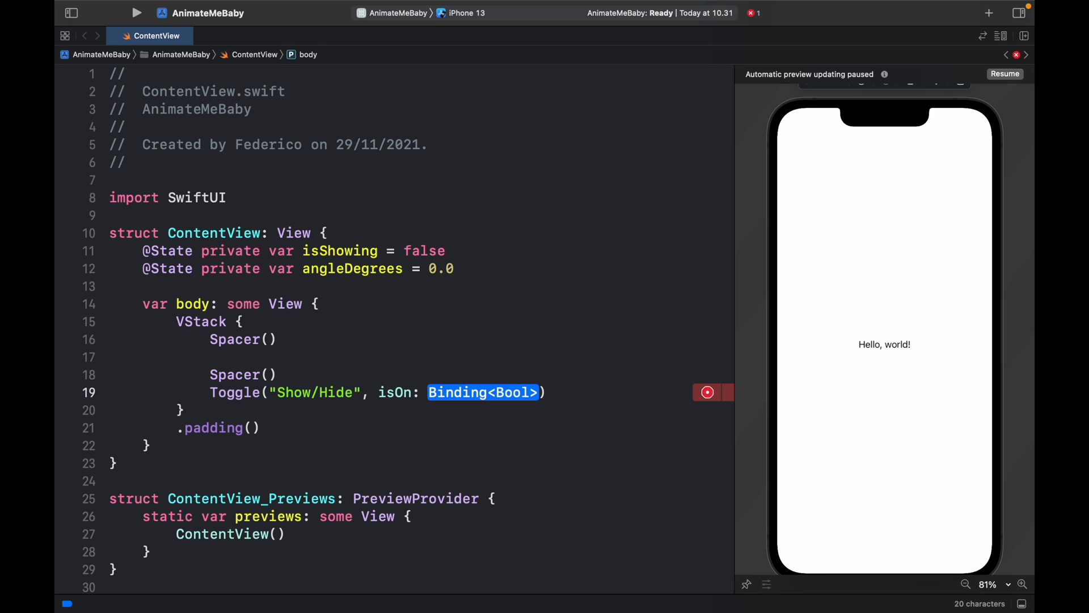
text($i)
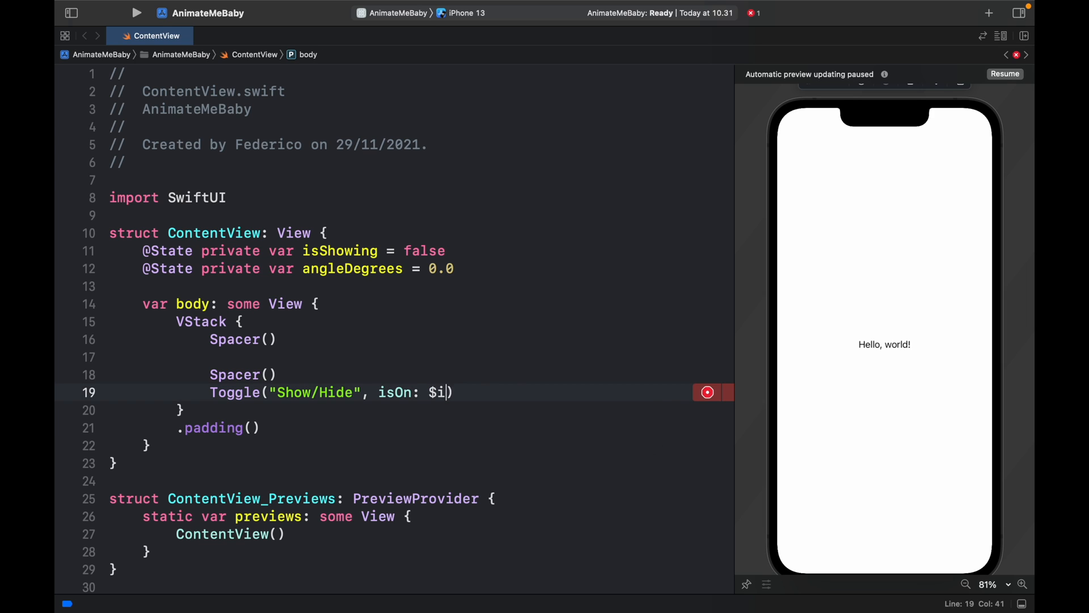
text(sShowing)
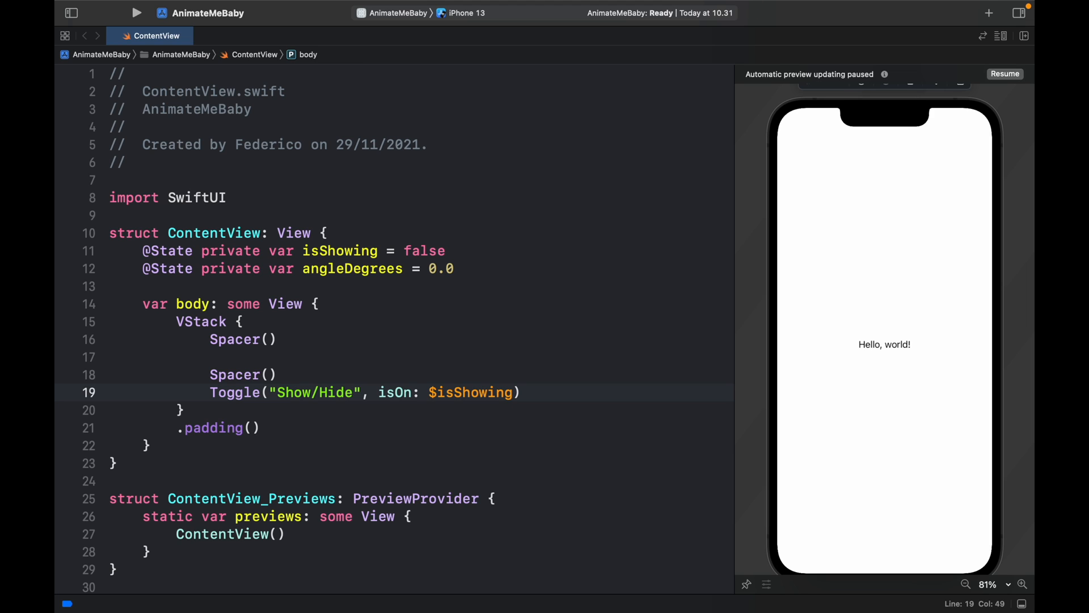
text(.animation()
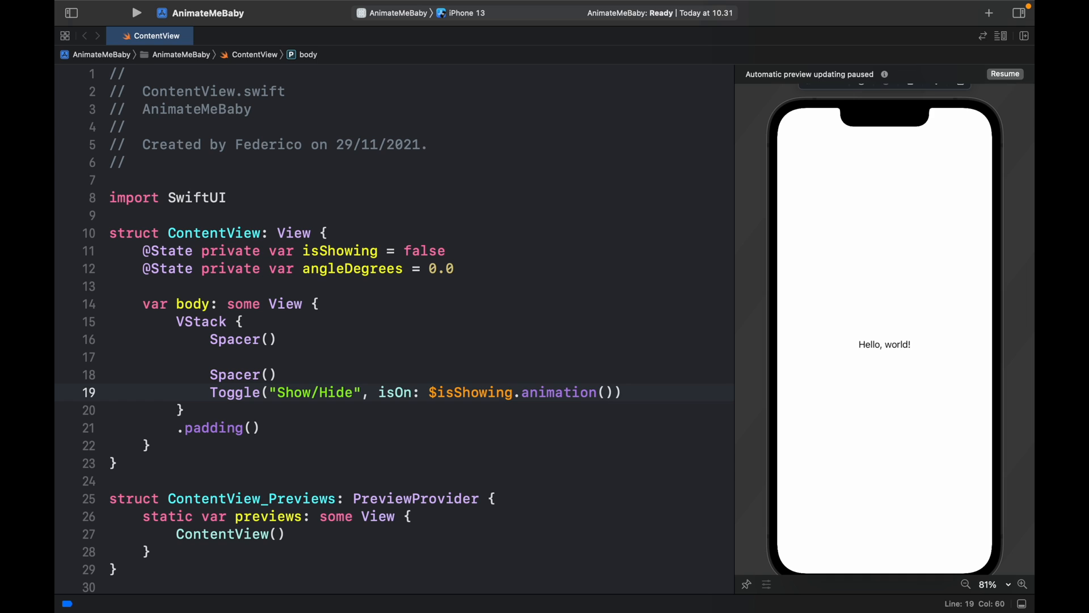
Animate the toggle binding with .easeInOut(duration: 0.5) and resume the preview
text(.)
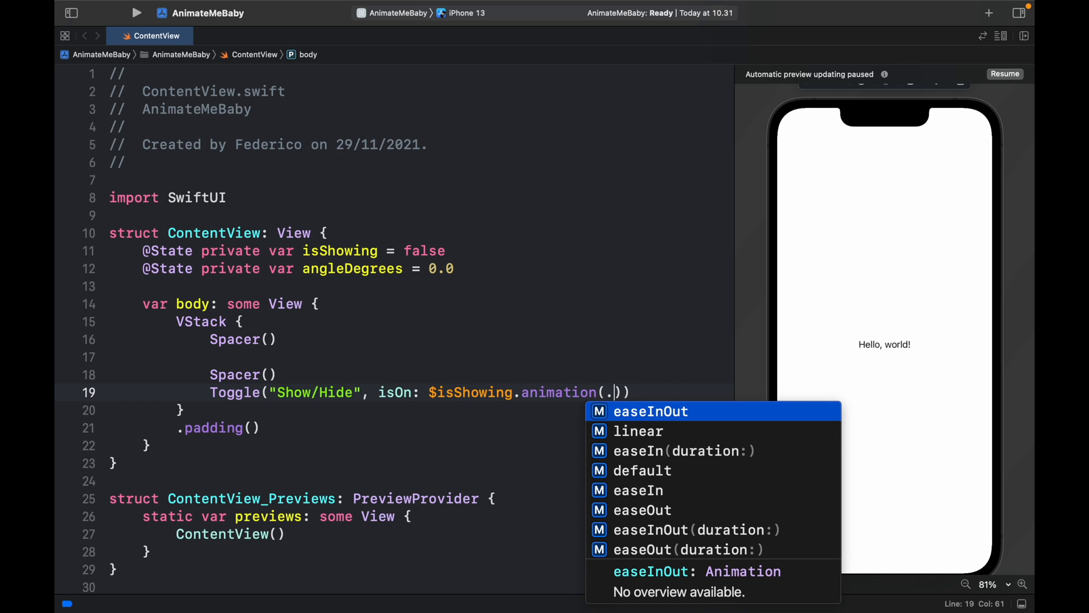
click(650, 411)
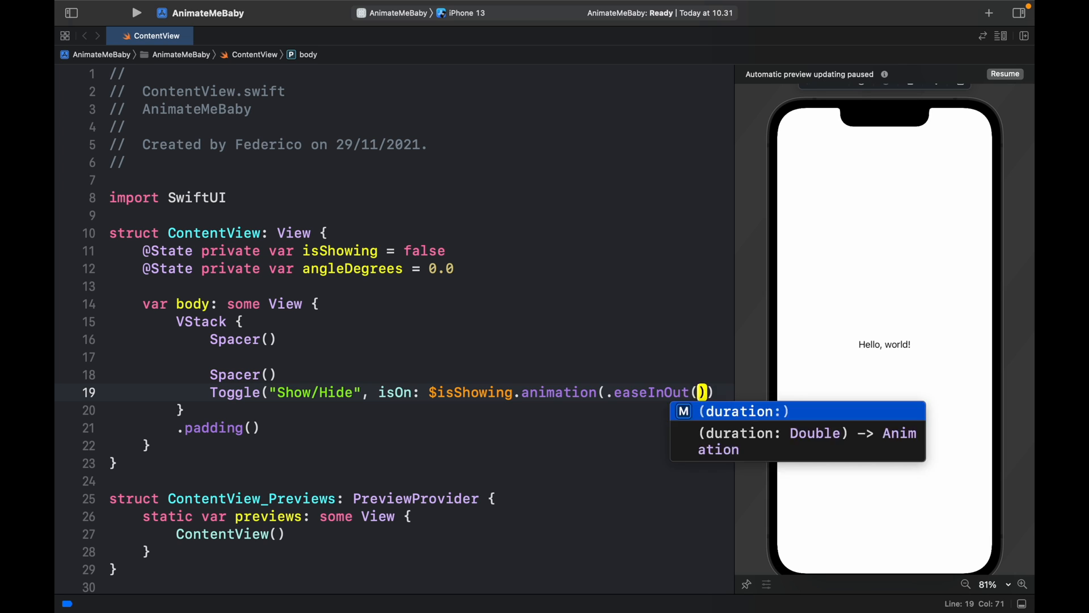
text(dur)
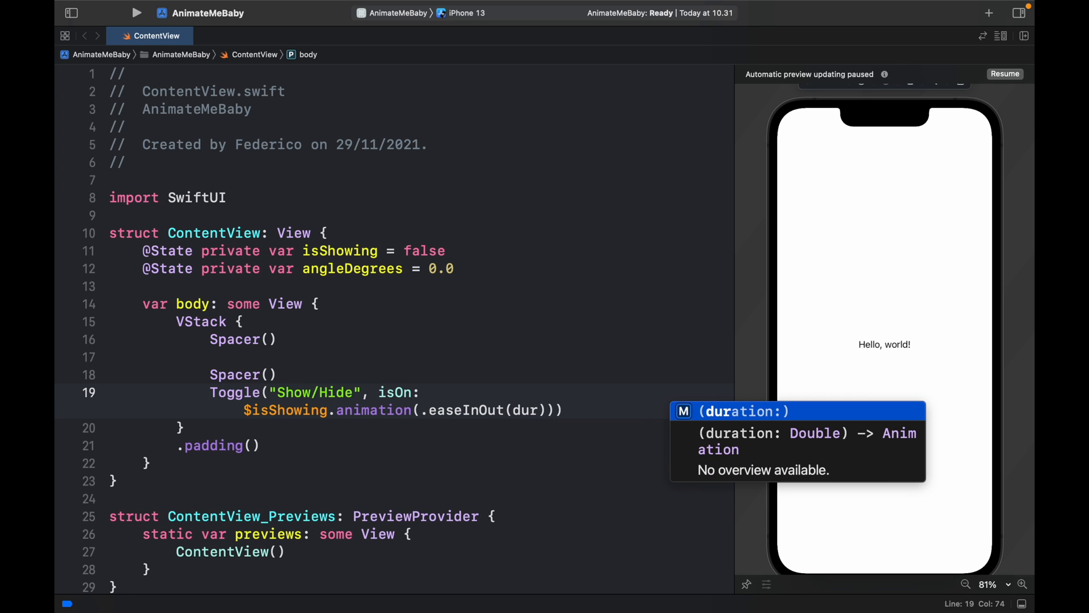
text(duration: 0.5)
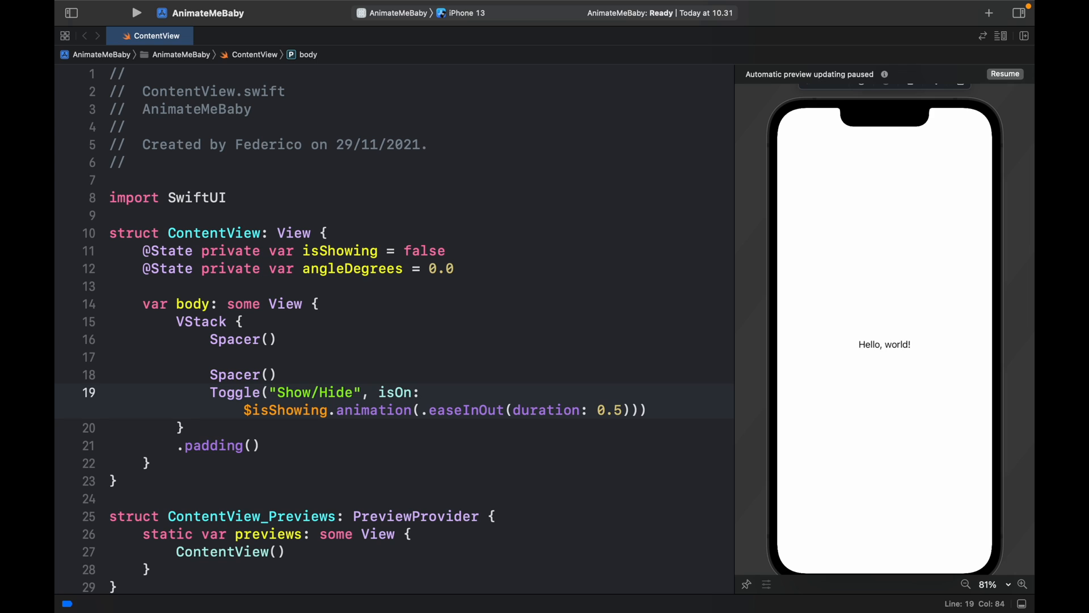
click(1006, 74)
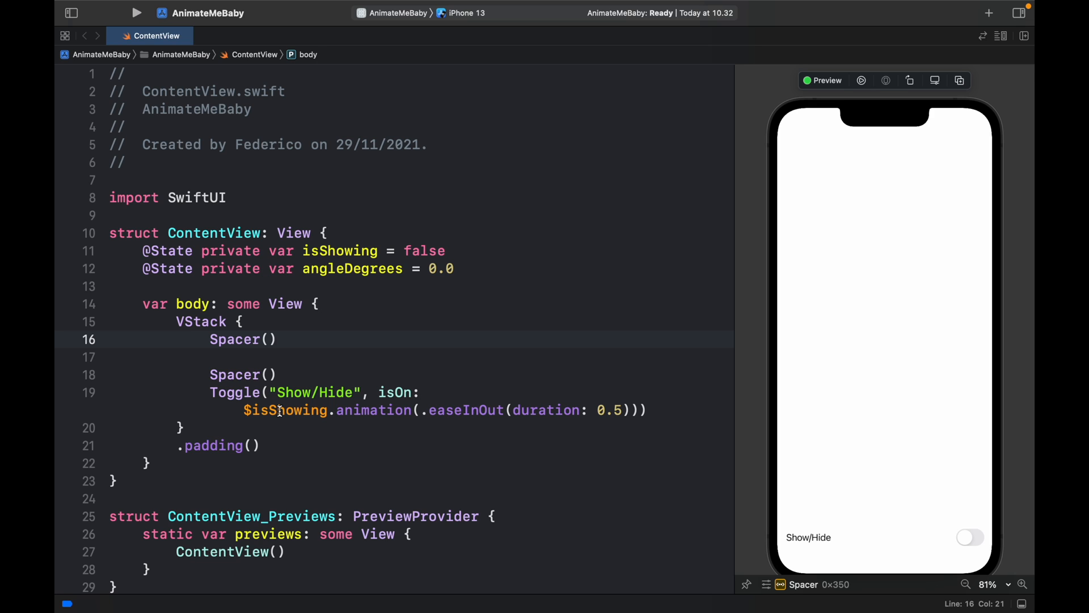
click(279, 340)
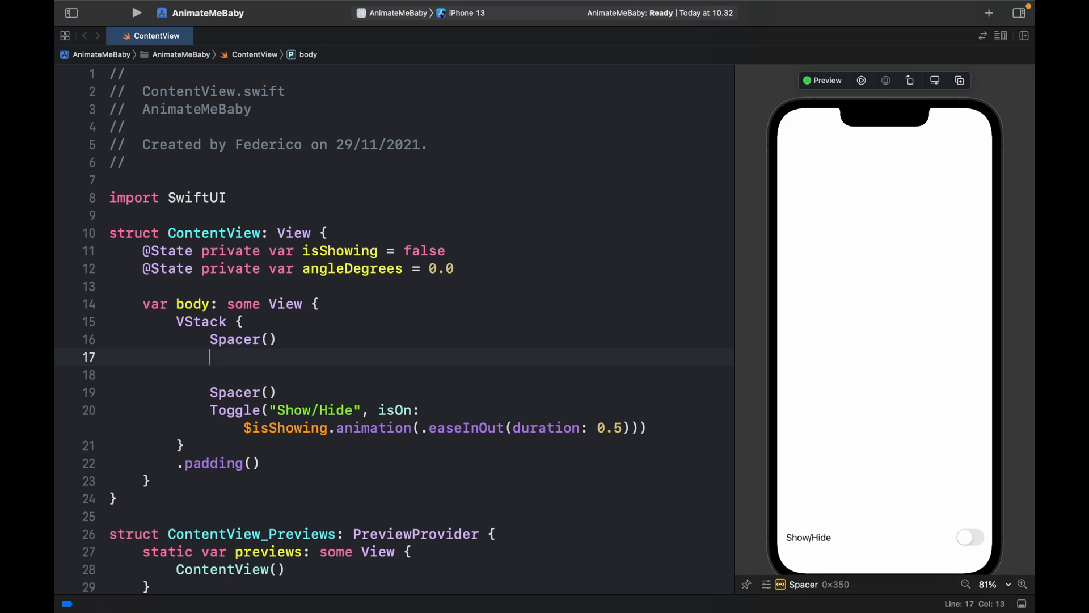
Wrap Text("I move in a direction") in an if isShowing block
text(if)
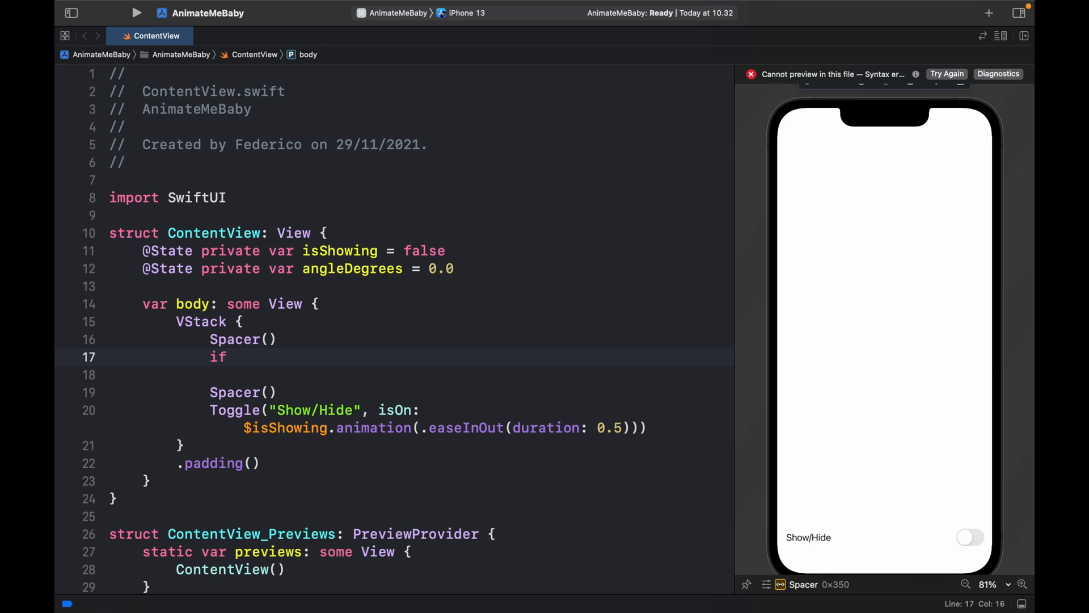
text(isShowing)
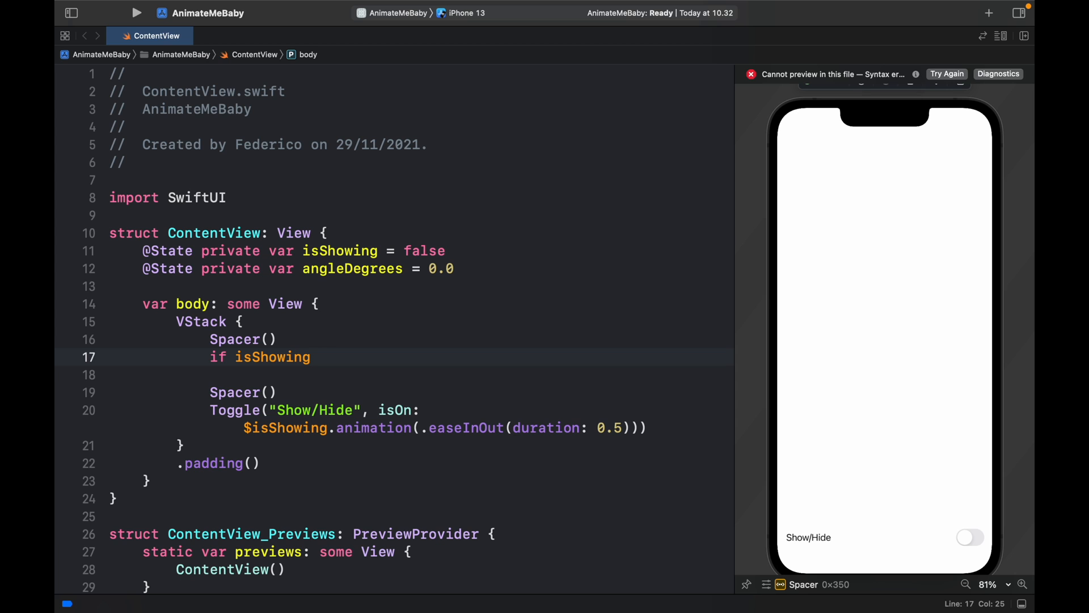
text({)
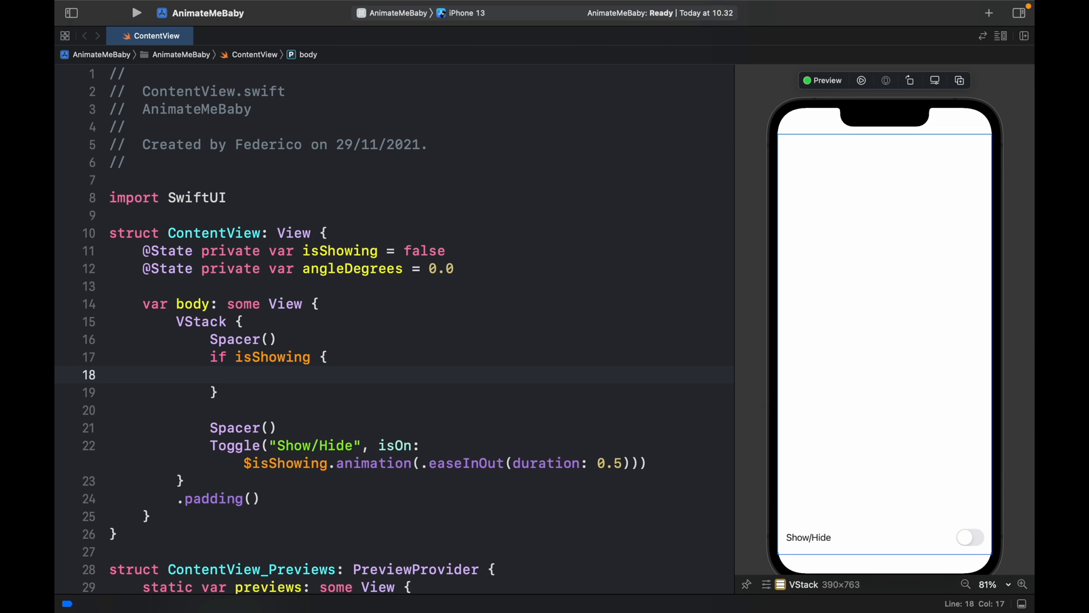
text(Text("I move)
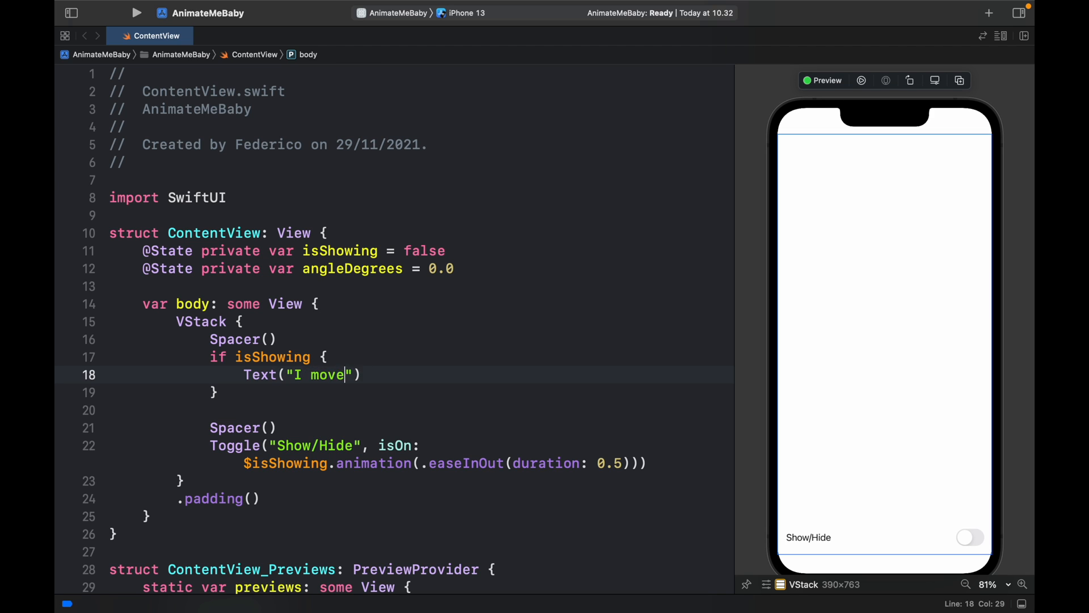
text(in a direct)
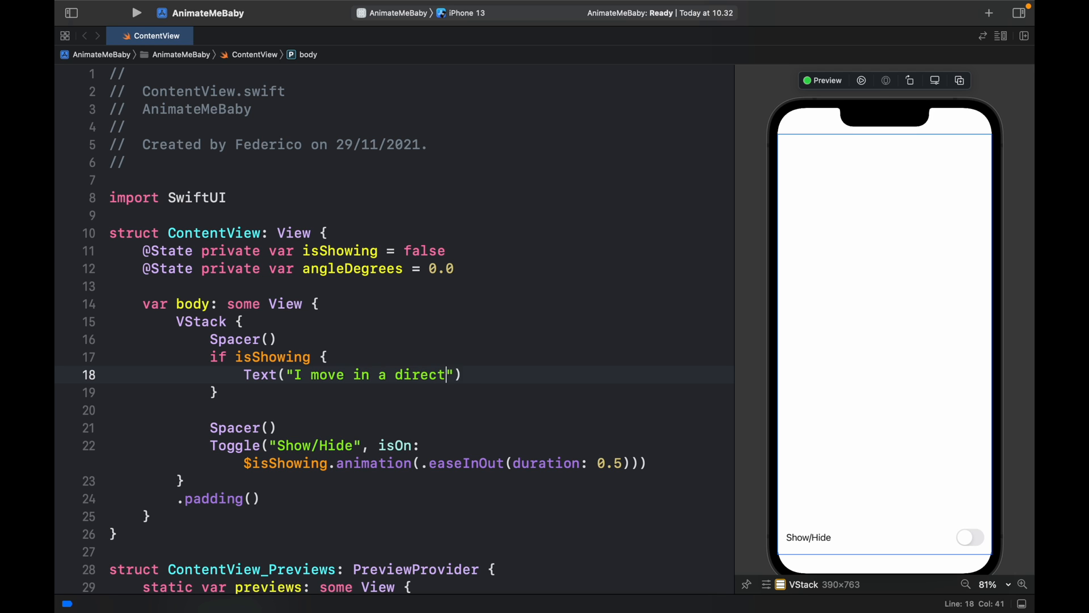
text(ion"))
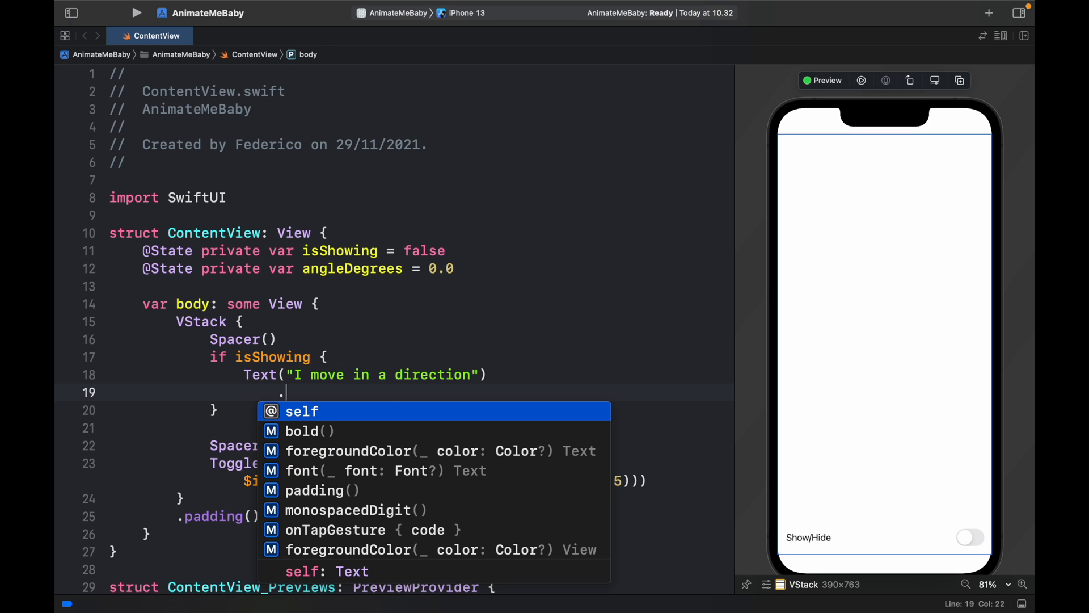
Give that text .transition(.move(edge: .top))
text(tra)
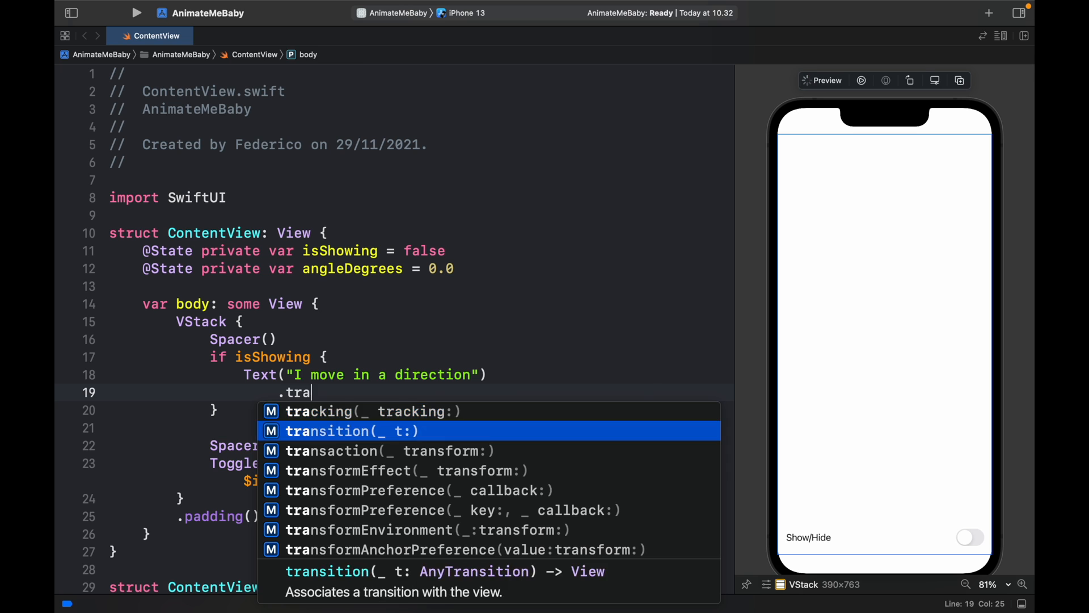
click(350, 431)
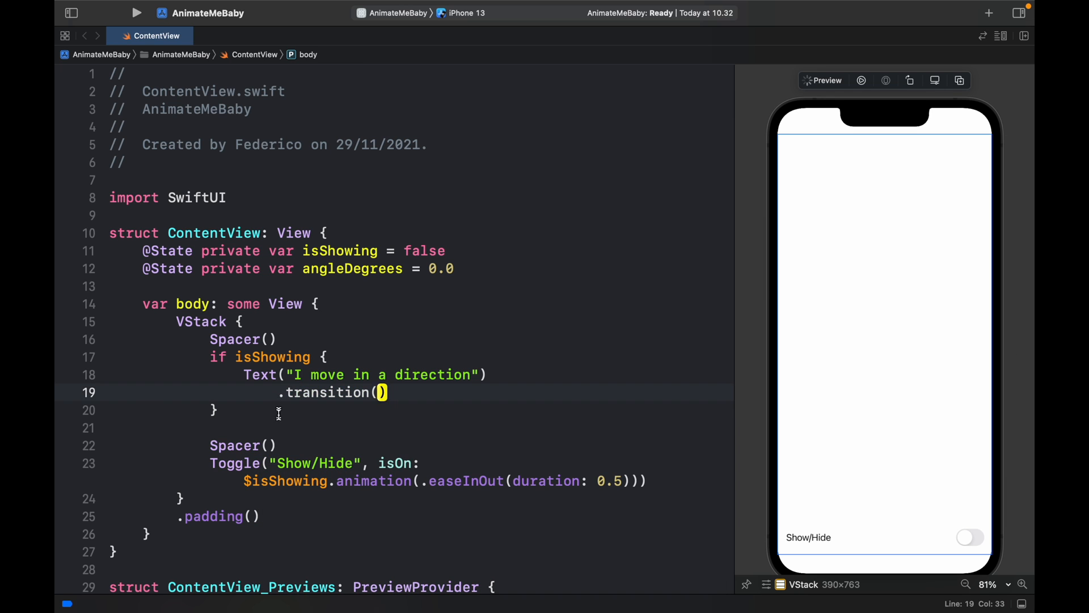
text(.move(edge: Edge)
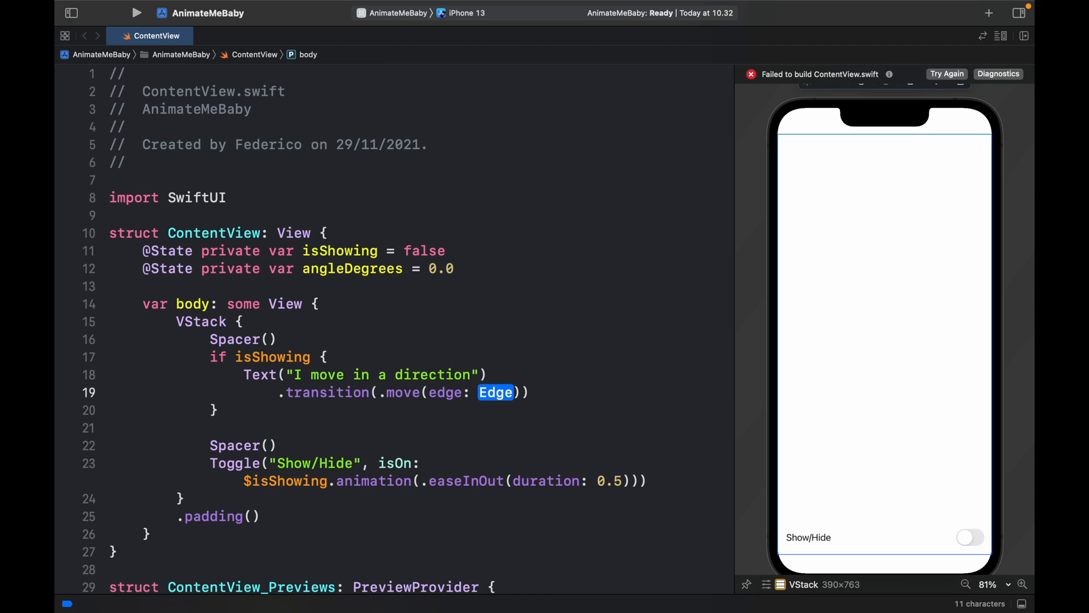
text(.top)
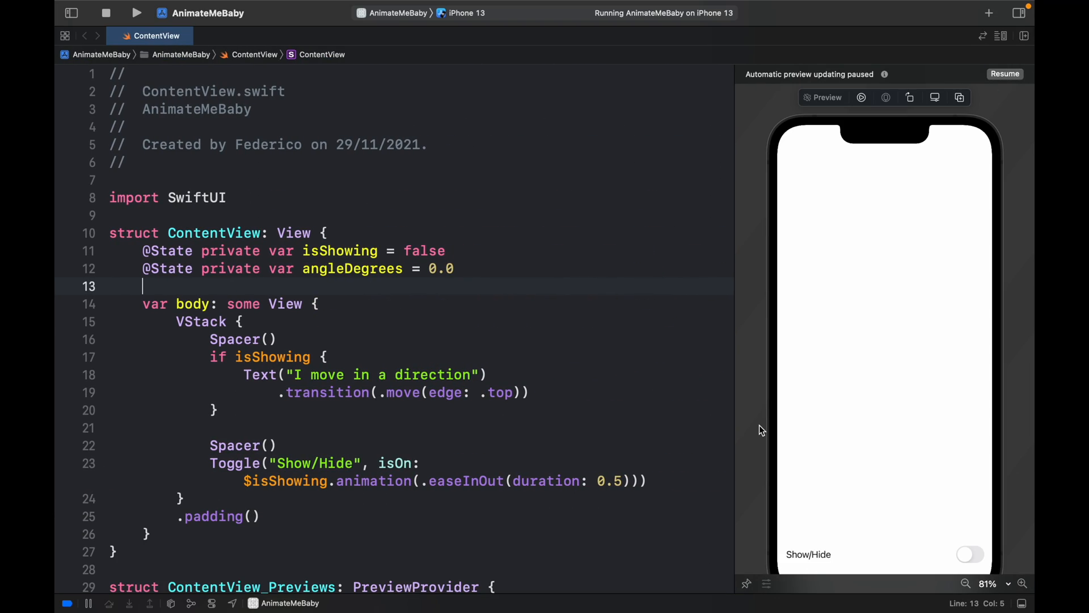
mouse_move(898, 165)
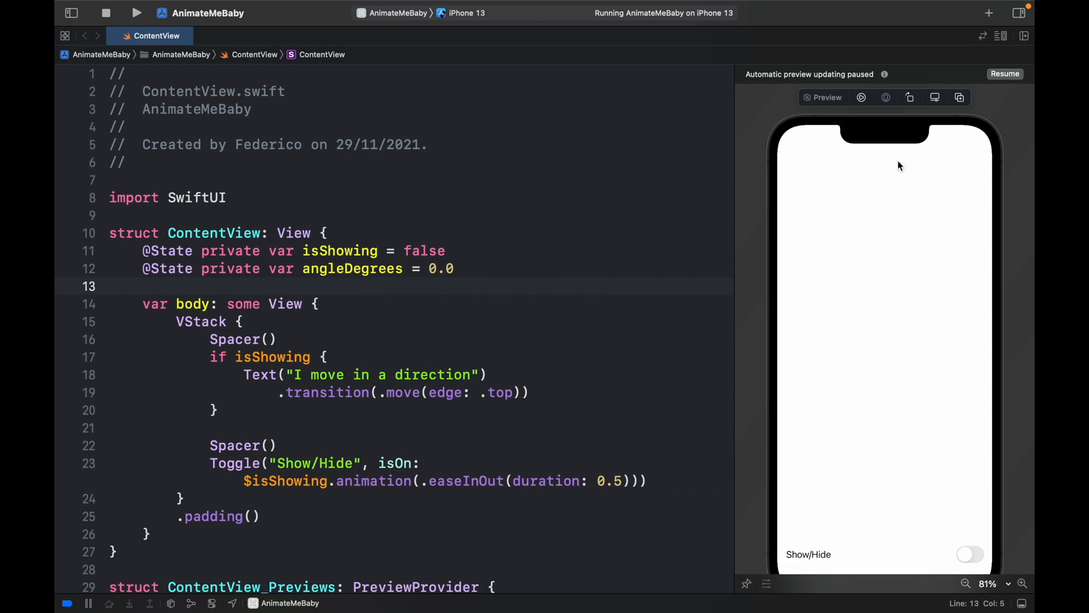
Run the live preview and flip Show/Hide on and off twice to see the text slide in and out
click(863, 84)
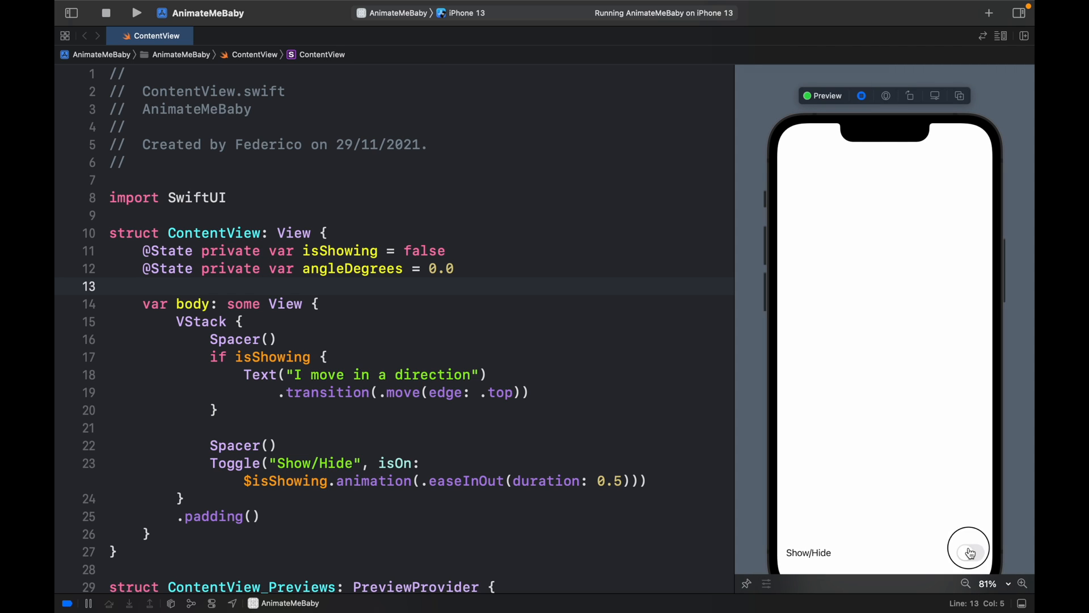
click(970, 552)
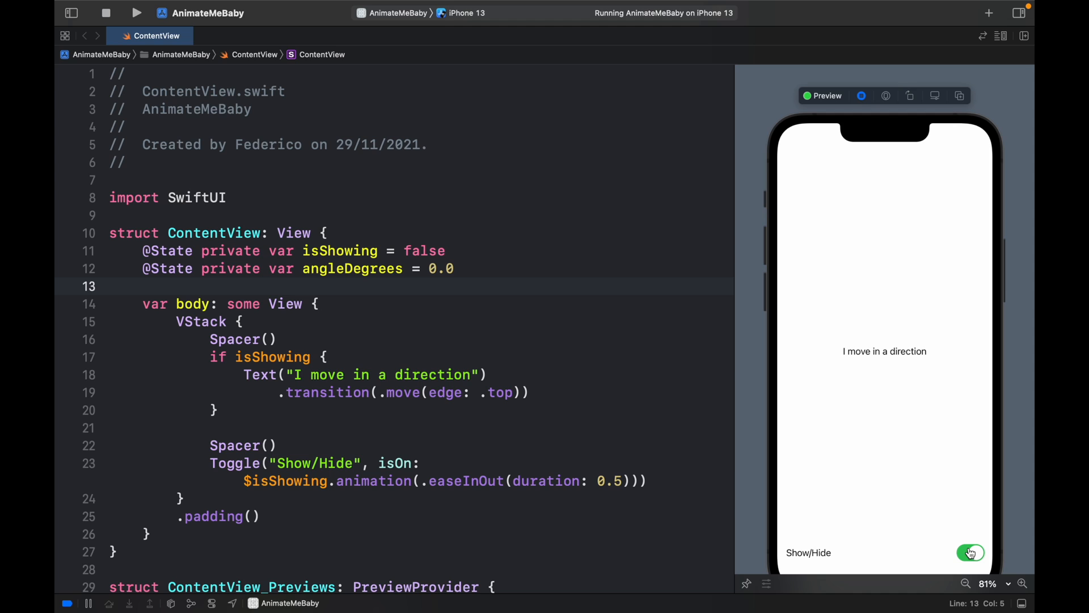
click(971, 552)
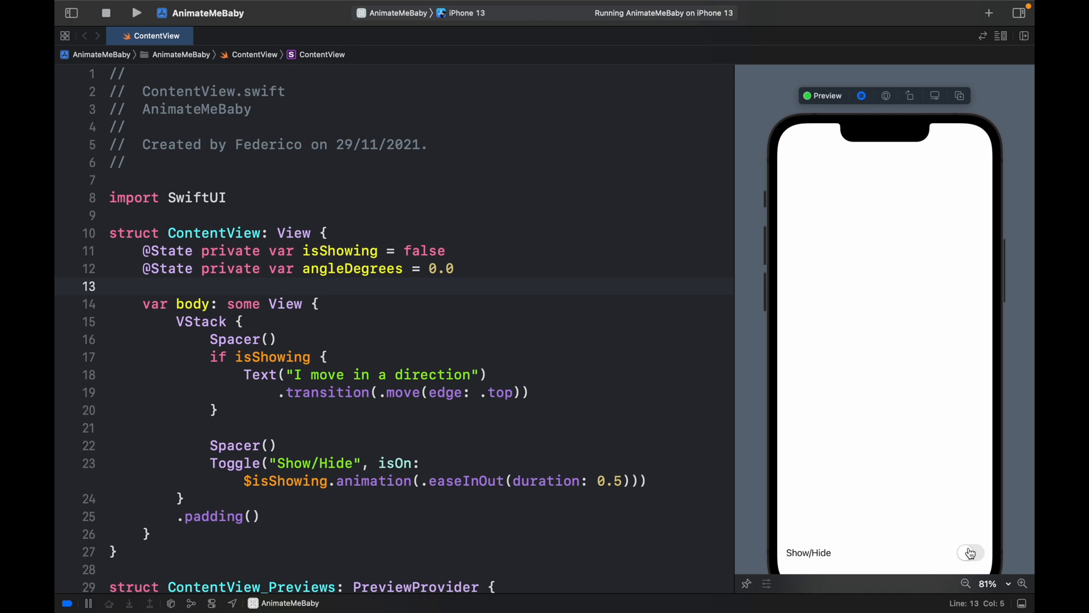
click(969, 552)
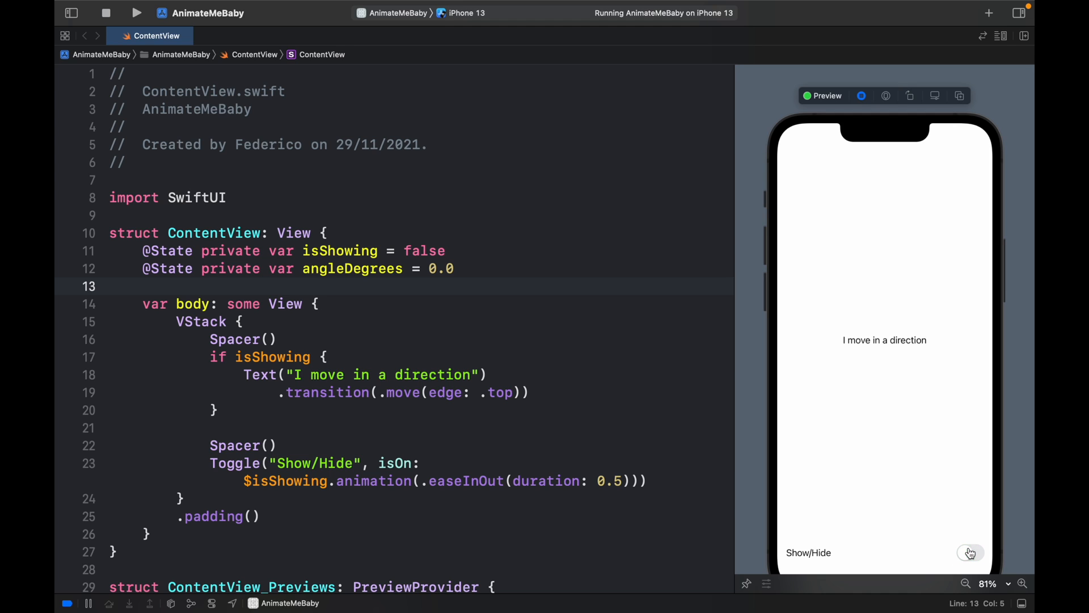
click(969, 553)
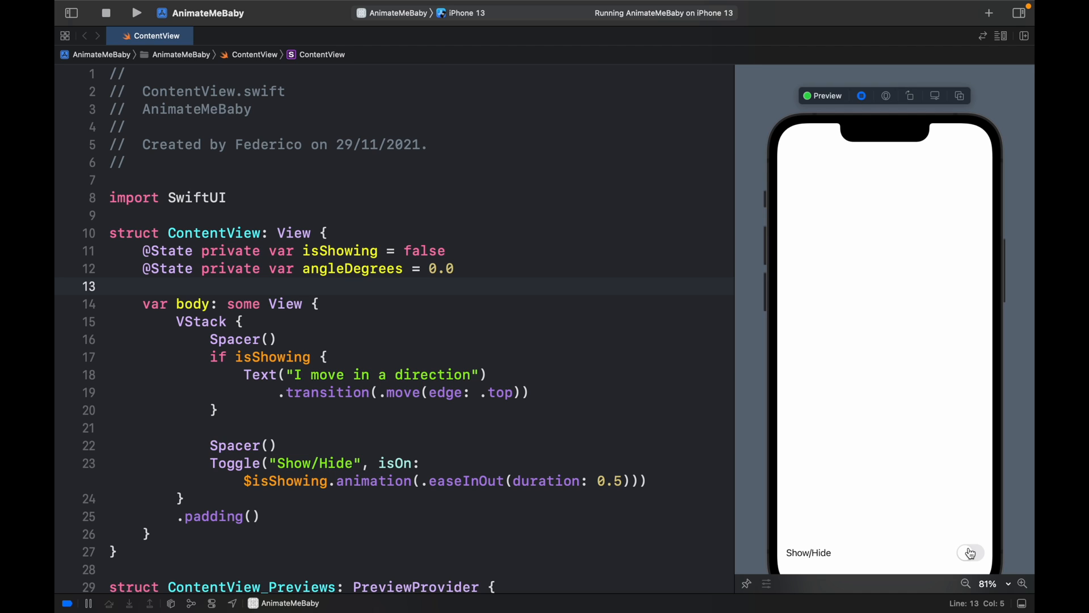
text(Text("I)
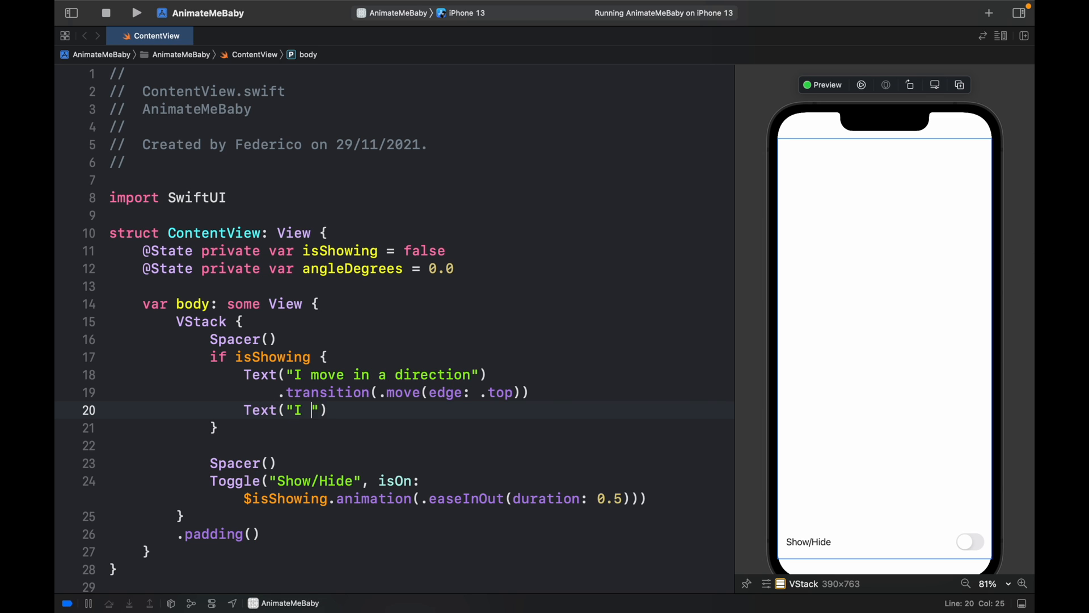
Add Text("I fade in") and Text("I scale in") with .transition(.scale), then run on the iPhone 13 simulator
text(fade in)
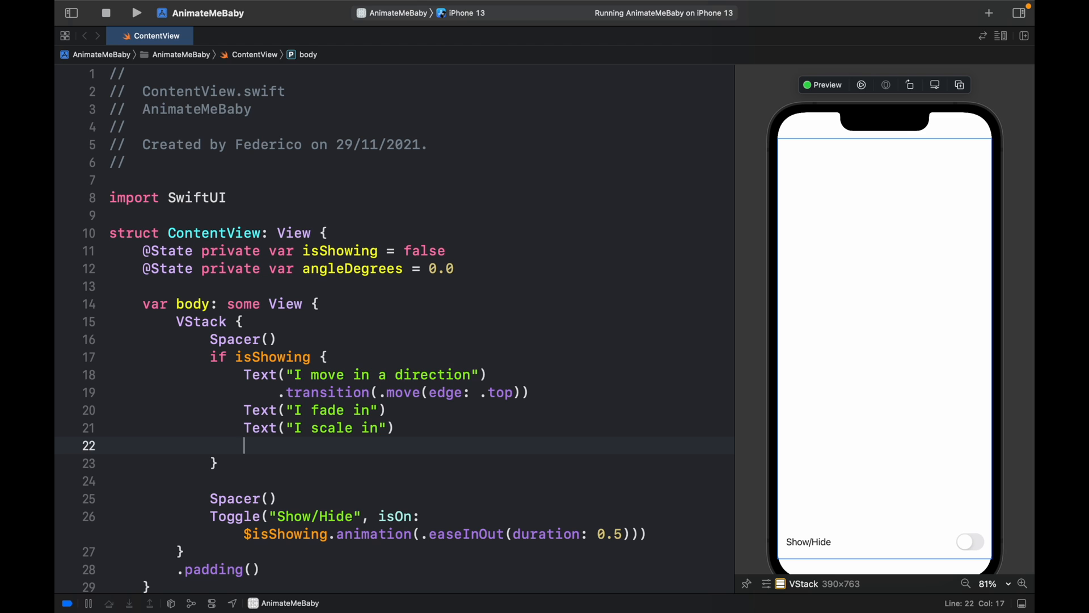
text(.transition(.)
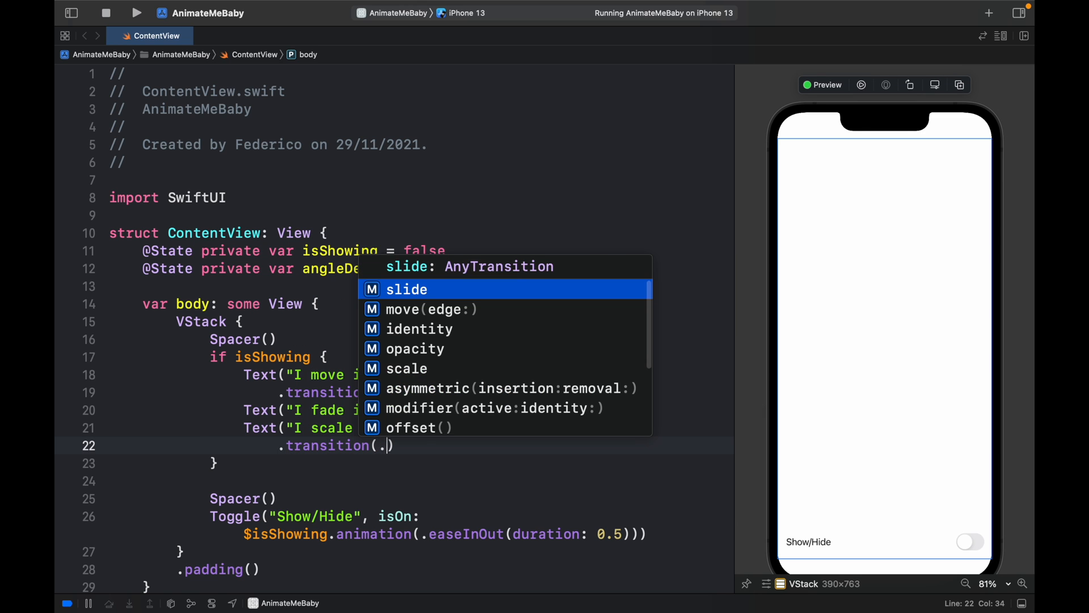
text(scale)
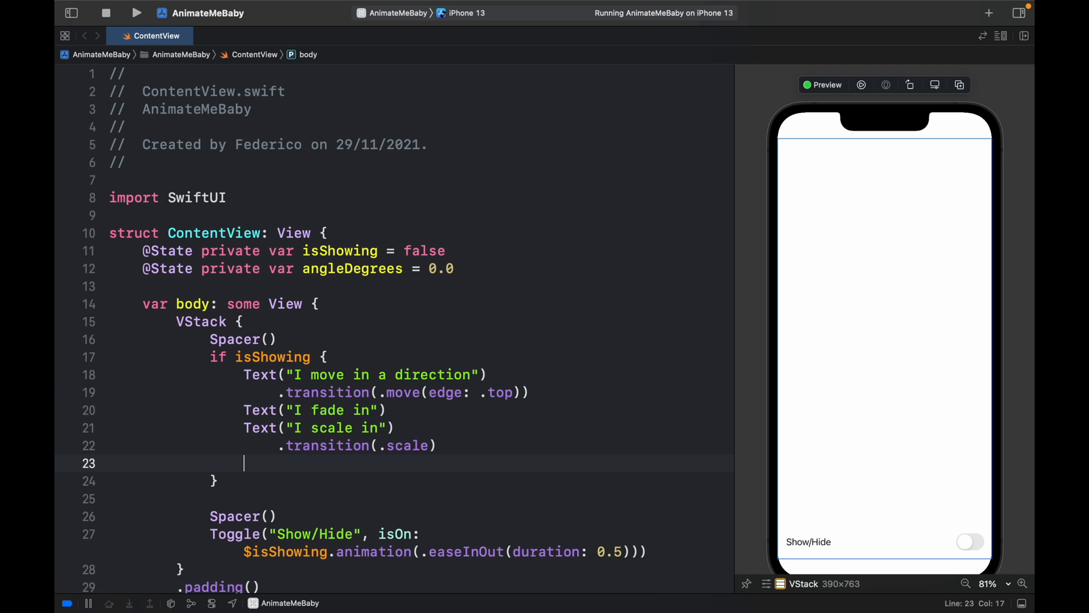
text(Text()()
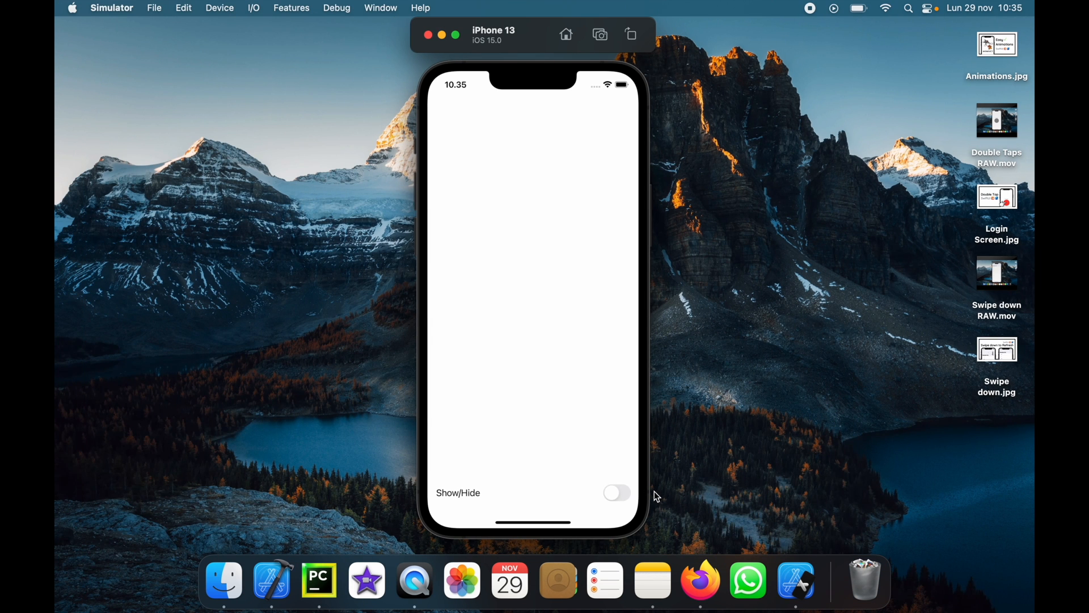
Switch Show/Hide on and off in Simulator to reveal and hide the four texts, then return to Xcode
click(616, 492)
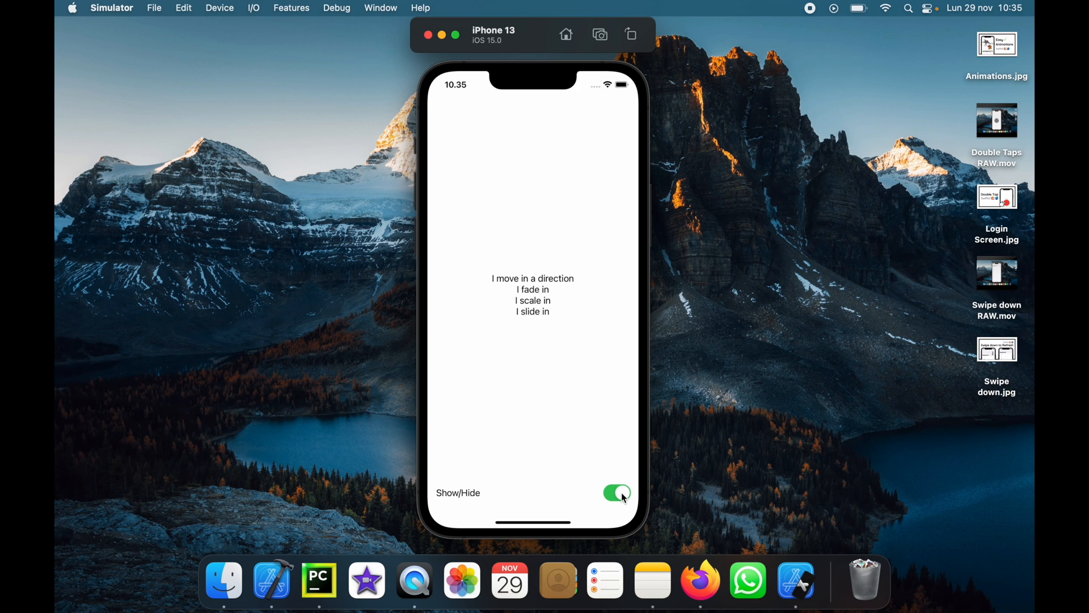
click(617, 492)
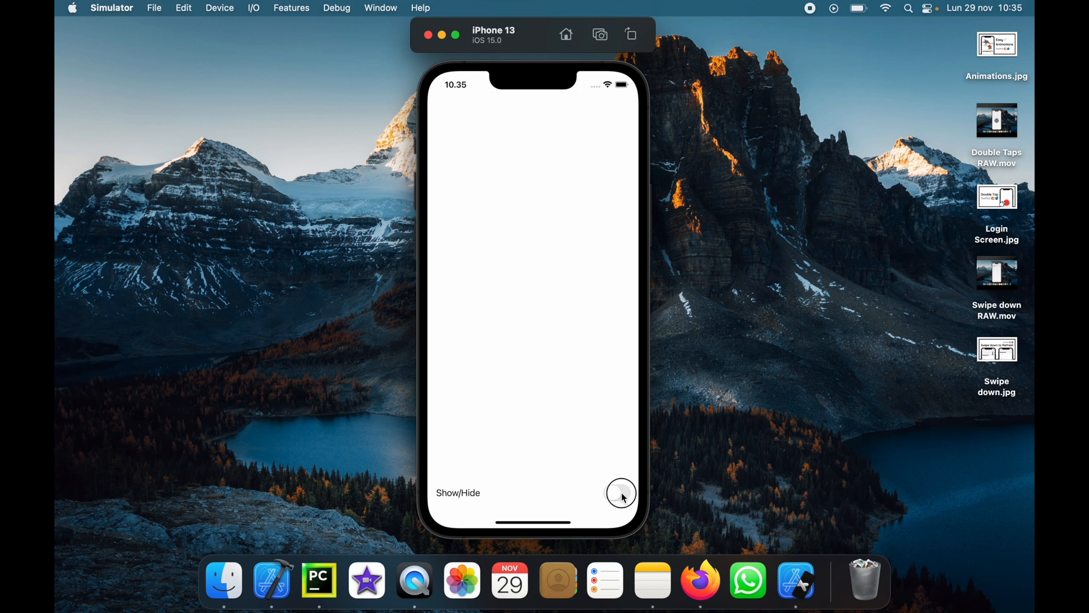
click(620, 492)
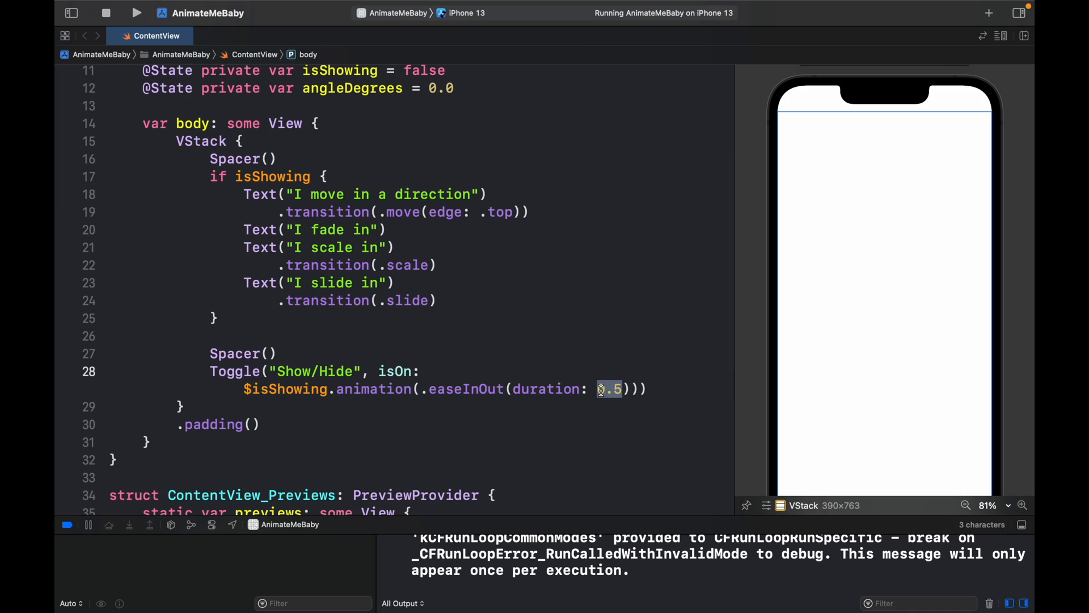
Add a Rectangle rotated by Angle.degrees(angleDegrees) below the if block
text(2)
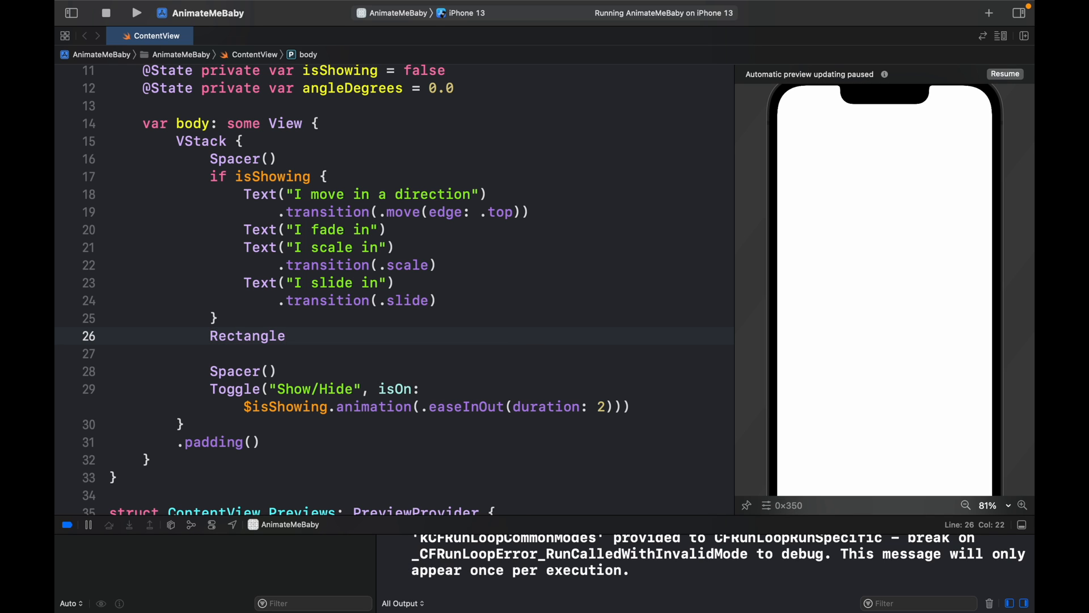
text(().ro)
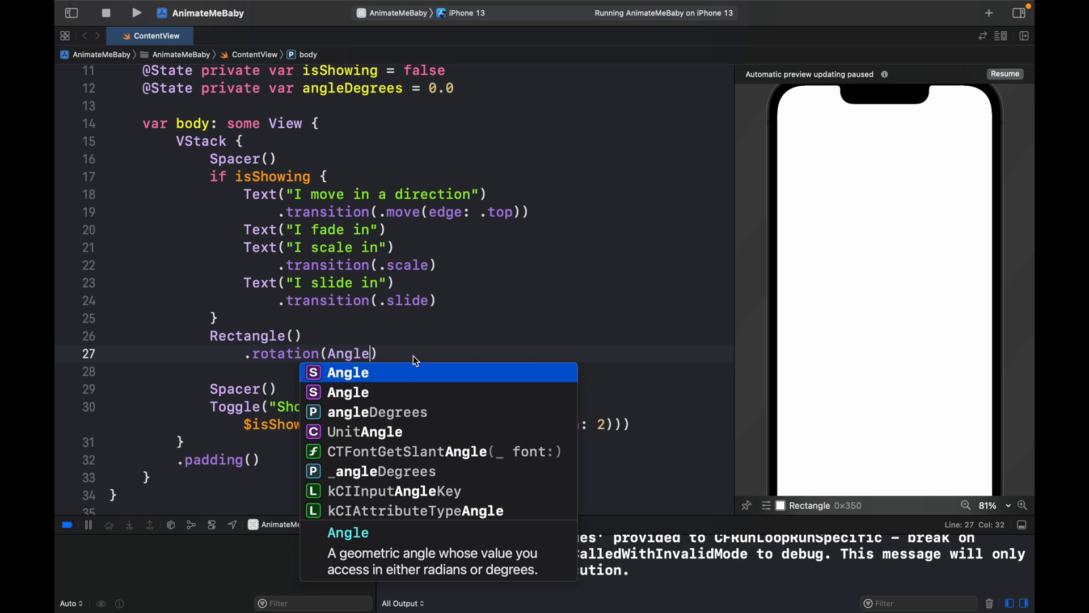
click(347, 372)
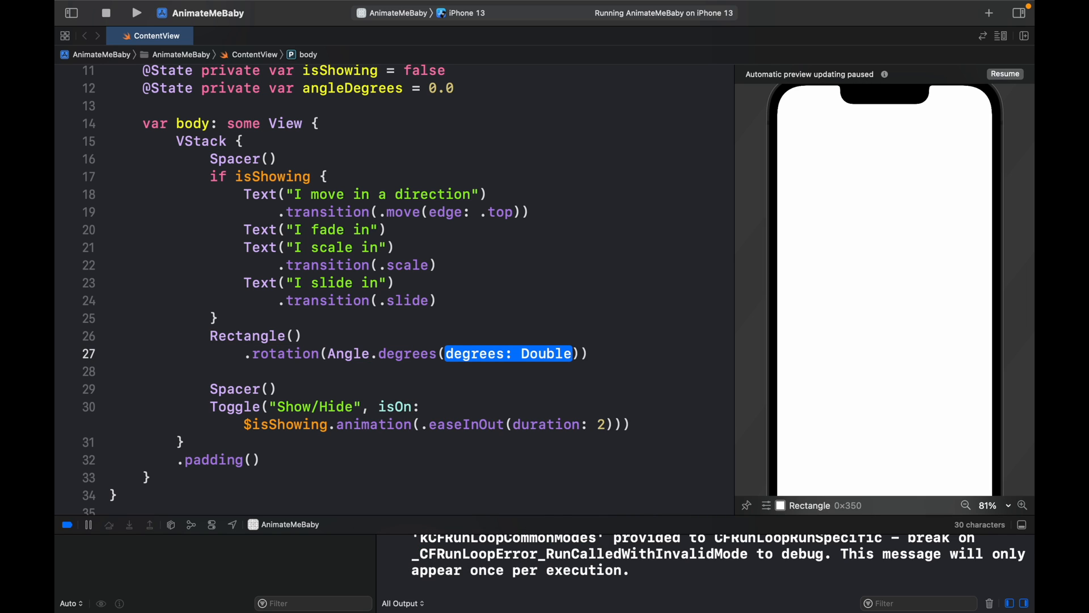
text(angleDegrees)
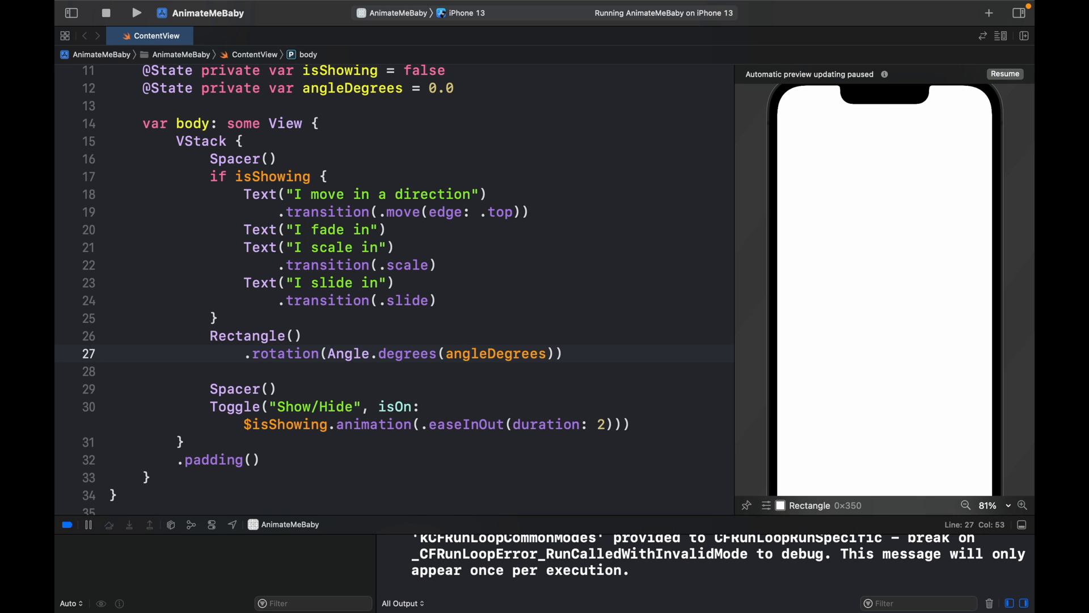
Give the rectangle a 200 by 200 frame and a blue foreground color
text(.frame(w)
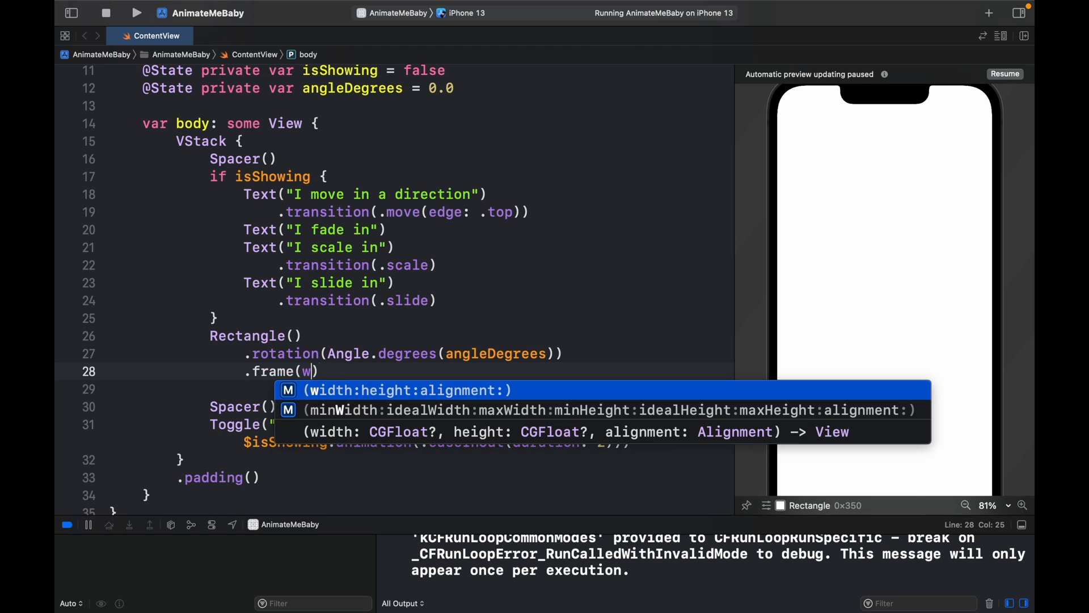
text(idth: 200,)
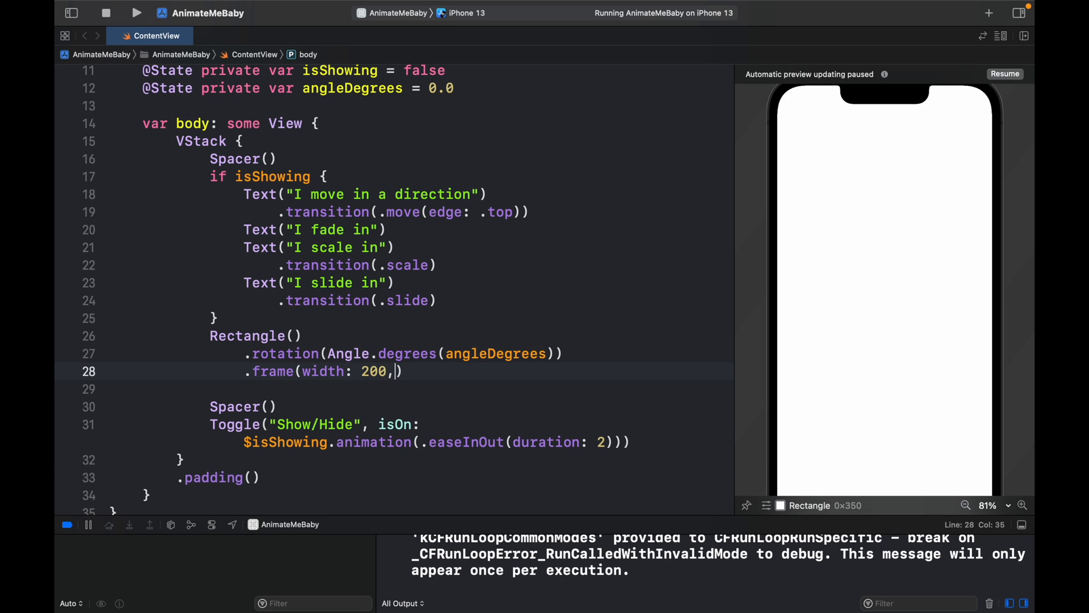
text(height:2)
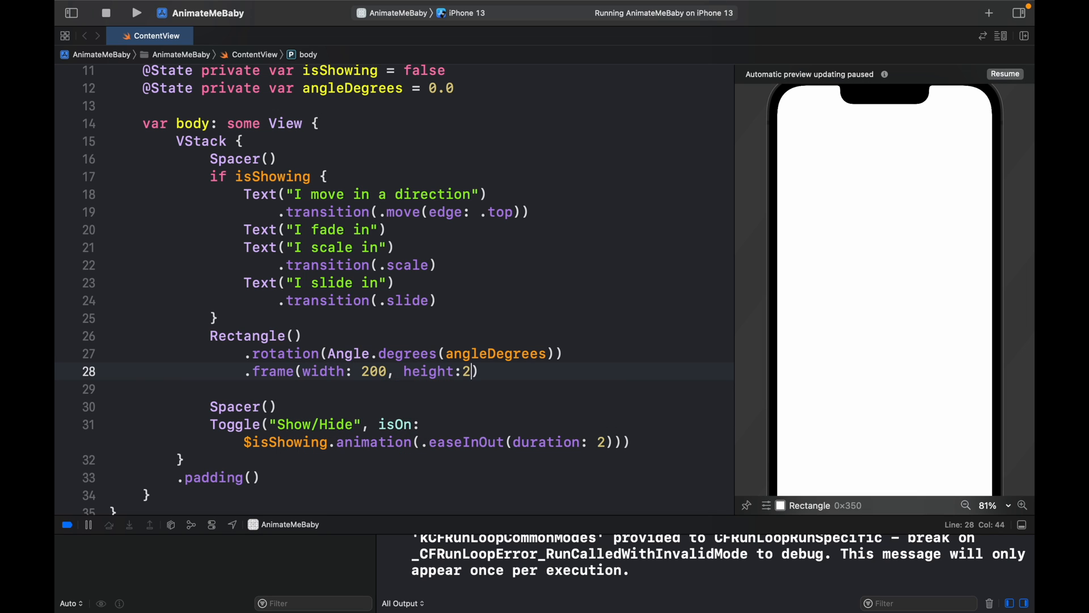
text(00))
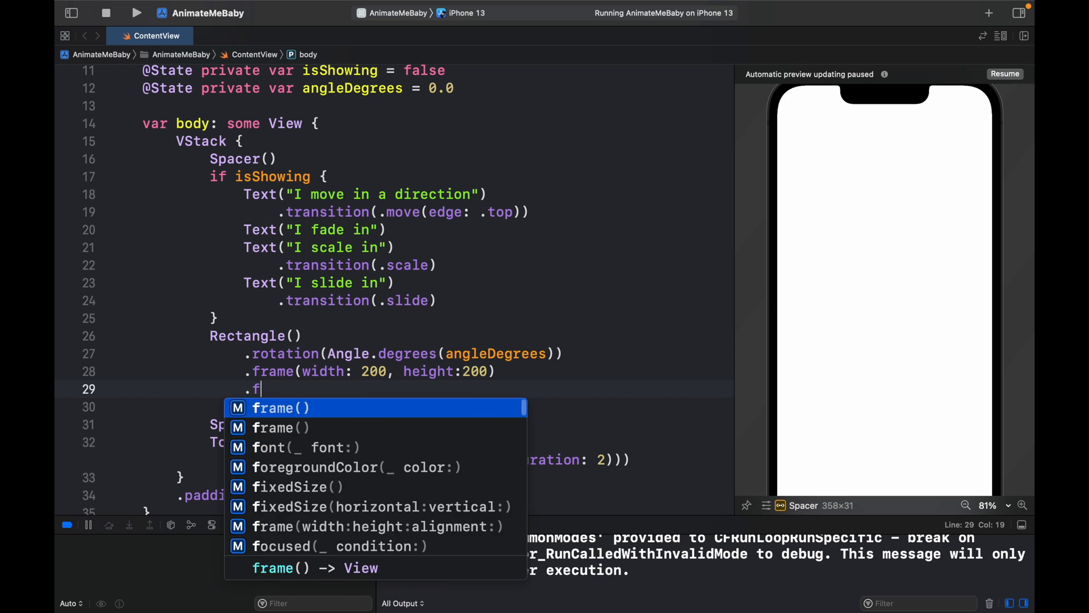
text(oregroundColor(.blue))
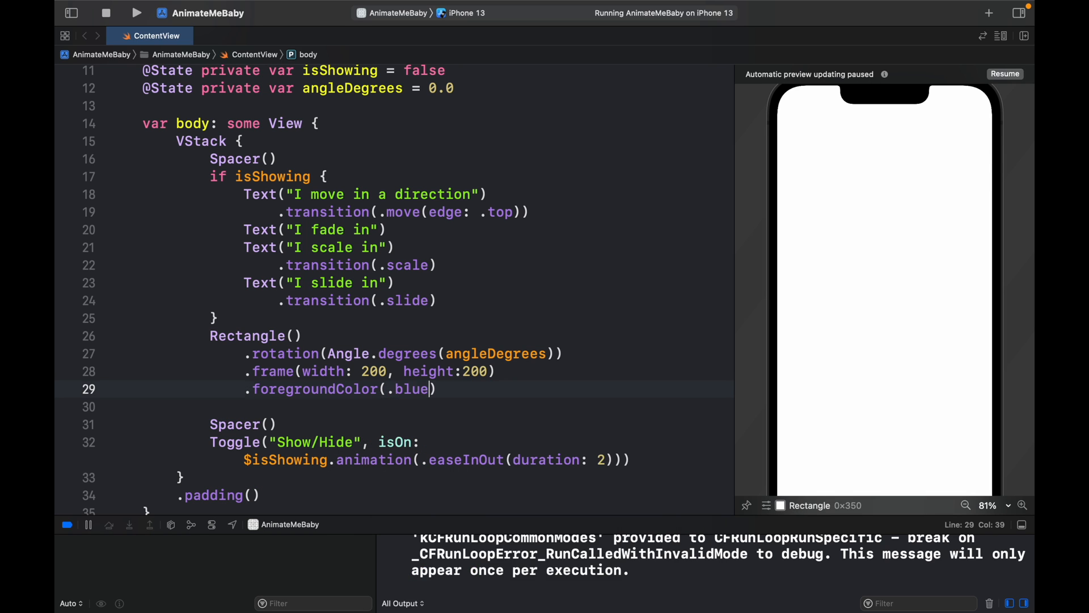
click(1005, 74)
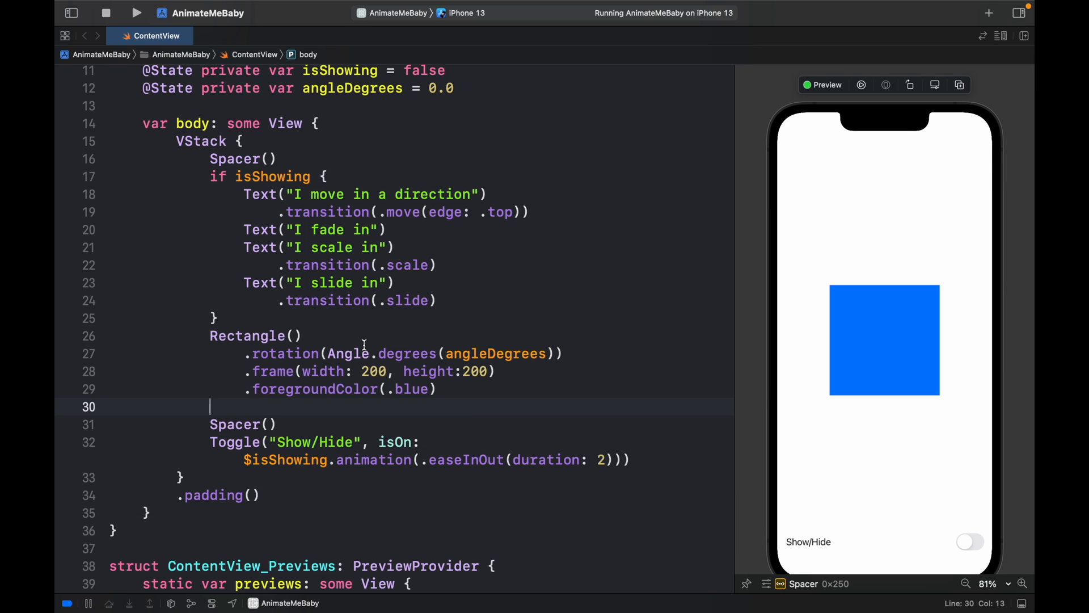
mouse_move(870, 406)
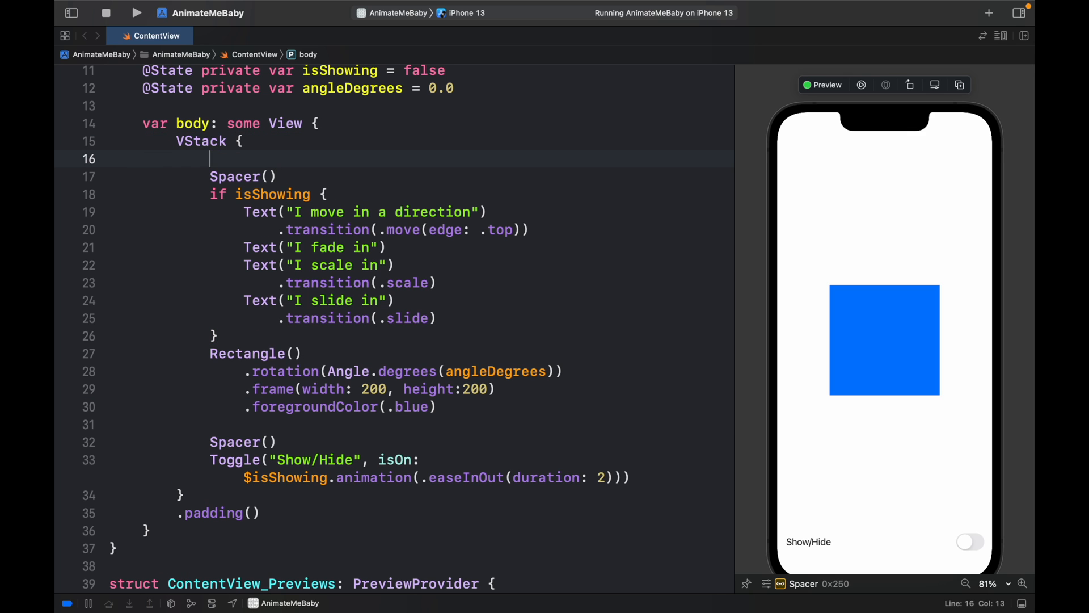
Add a "Slow Motion" button wrapping its action in withAnimation(.easeInOut(duration: 3))
text(Button("Slow M)
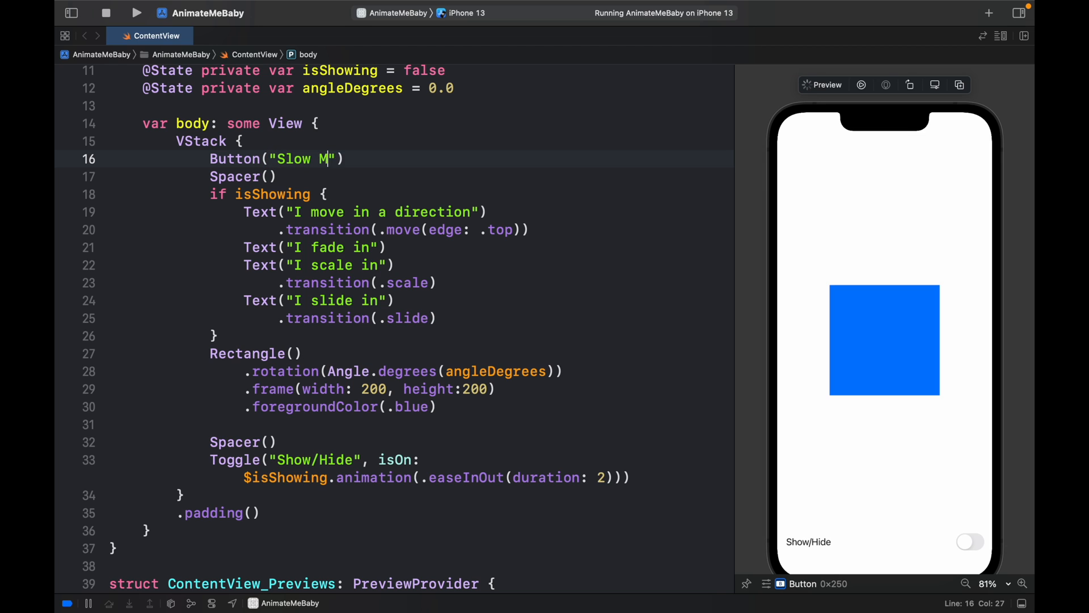
text(otion)
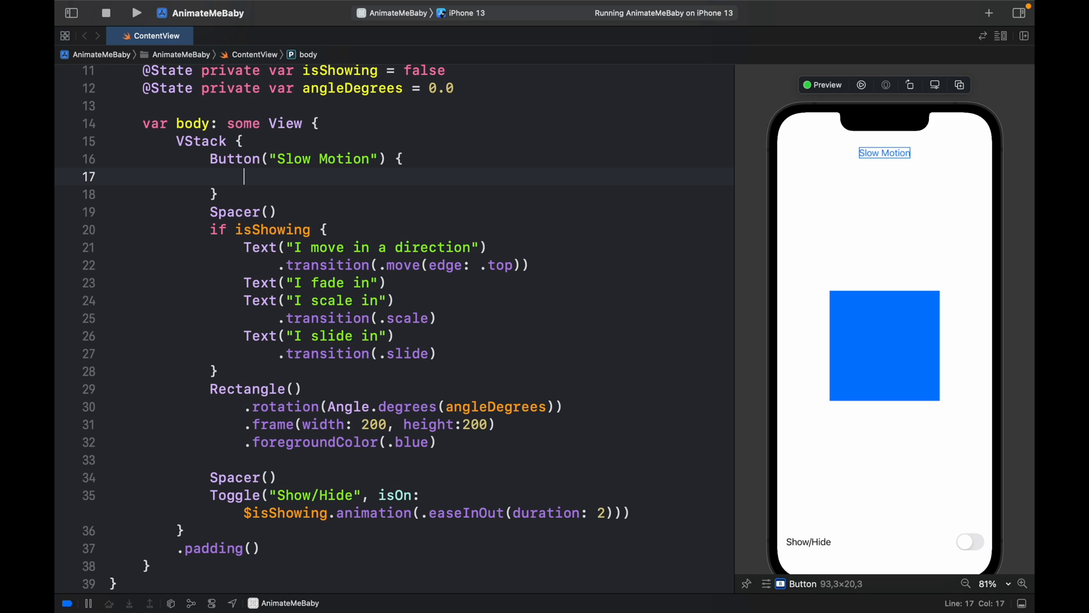
text(withAnimation()
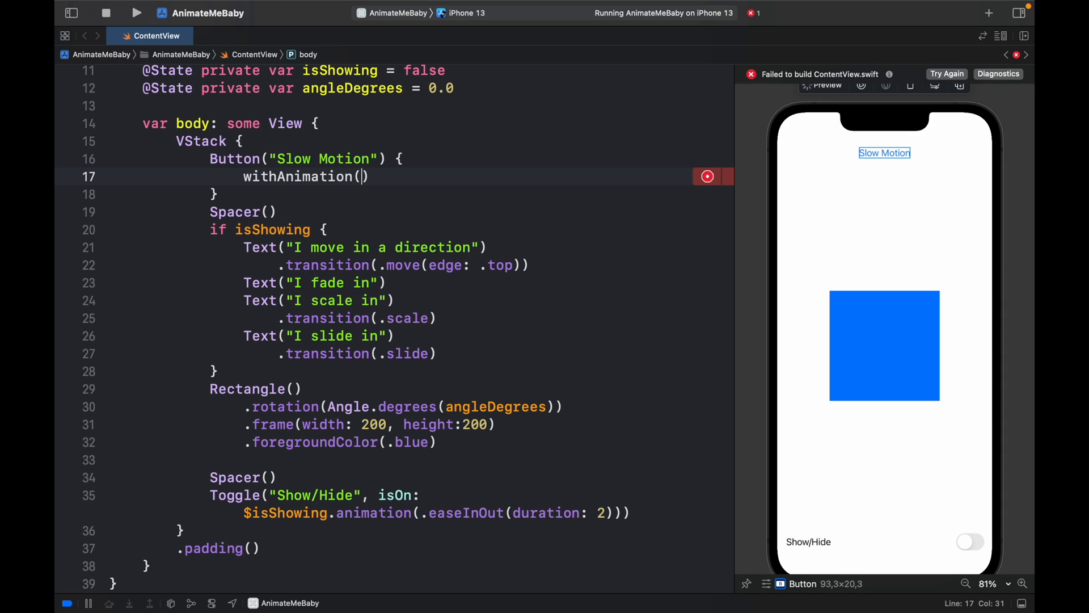
text(.)
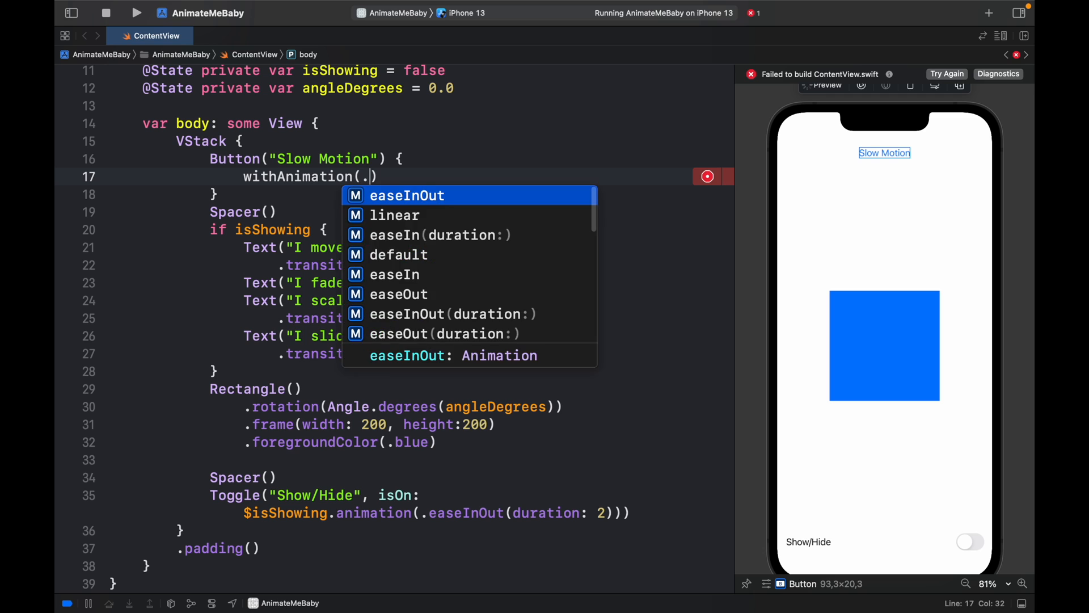
click(406, 195)
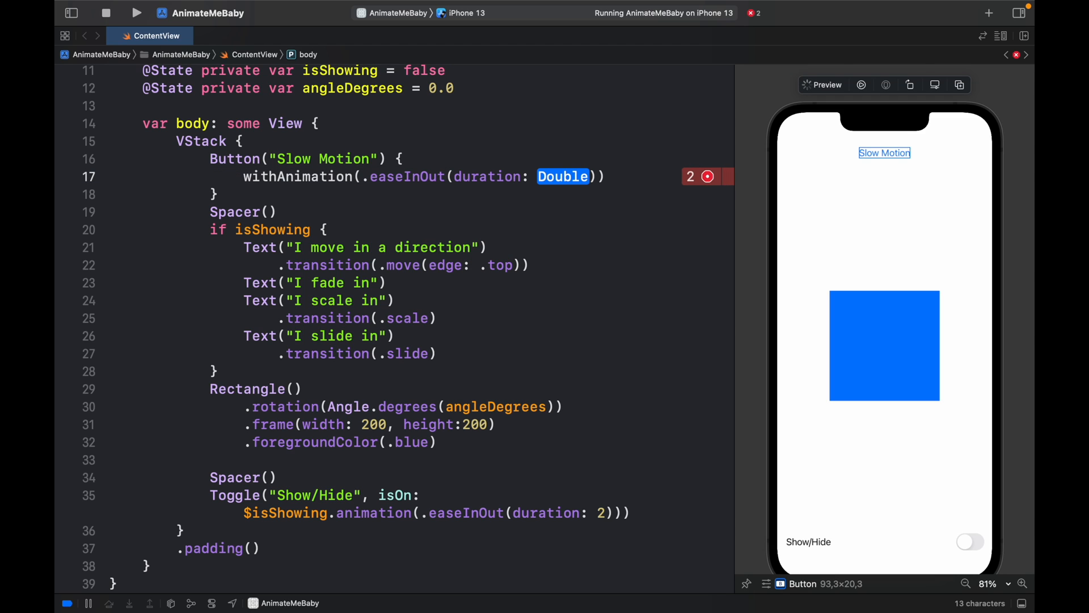
text(3)
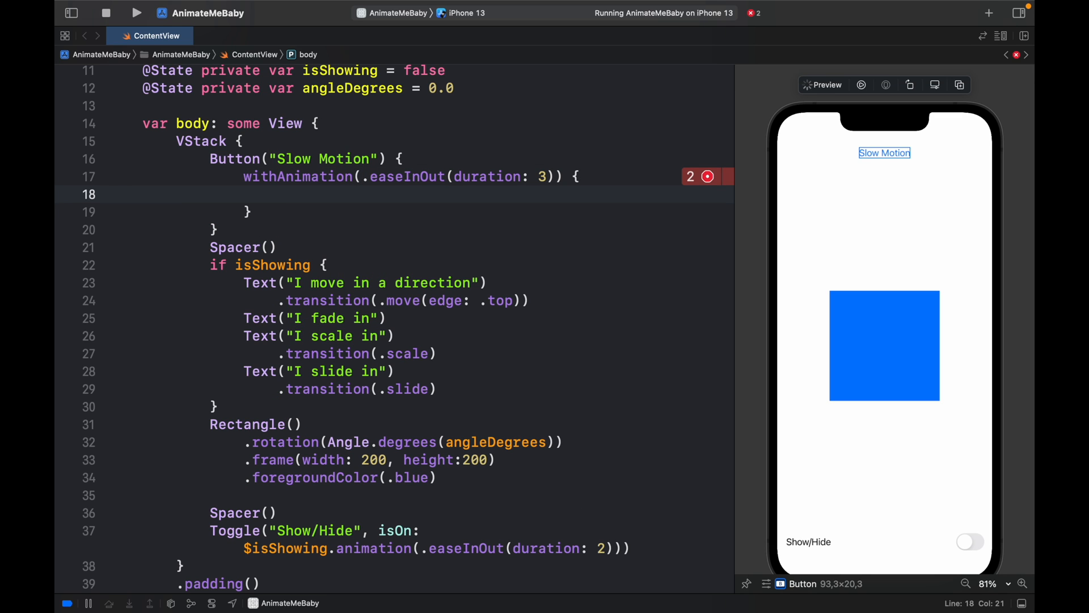
Inside the animation, toggle isShowing and increase self.angleDegrees by 90
text(isShowing)
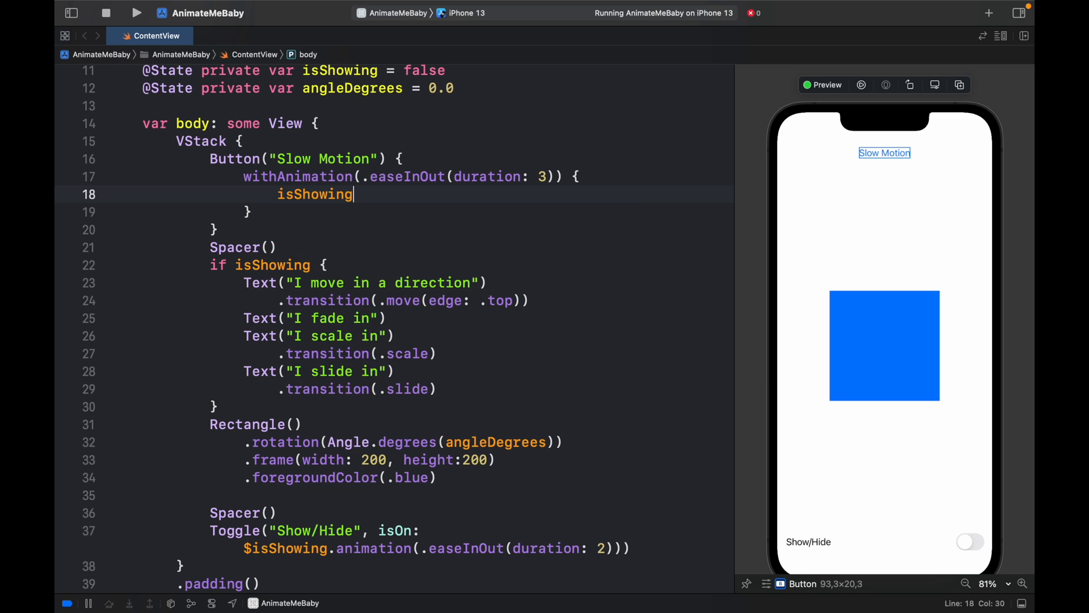
text(.toggle()
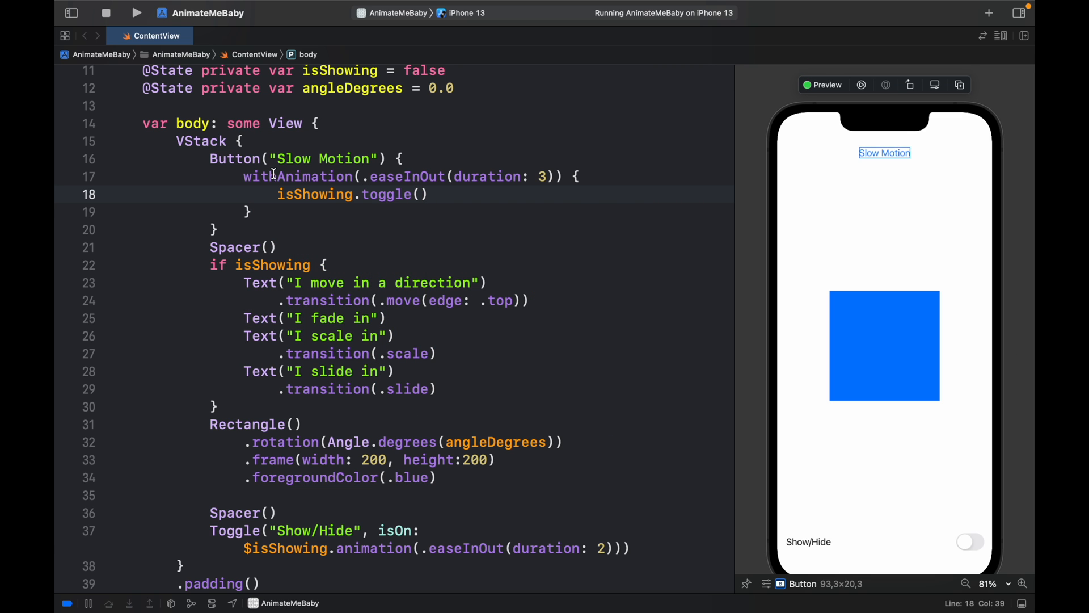
click(271, 176)
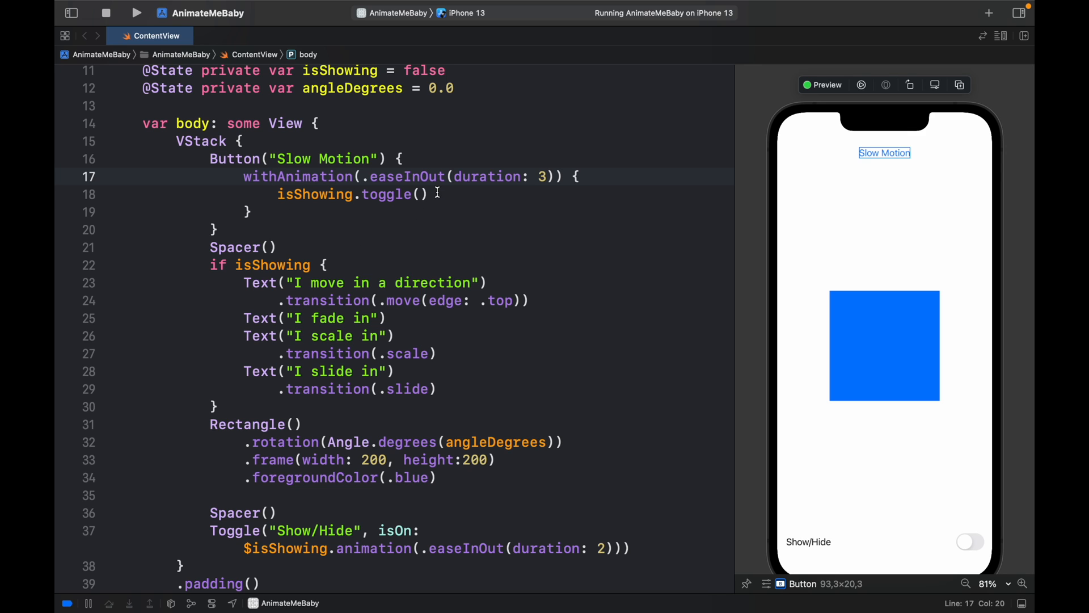
text(self.angleDegrees)
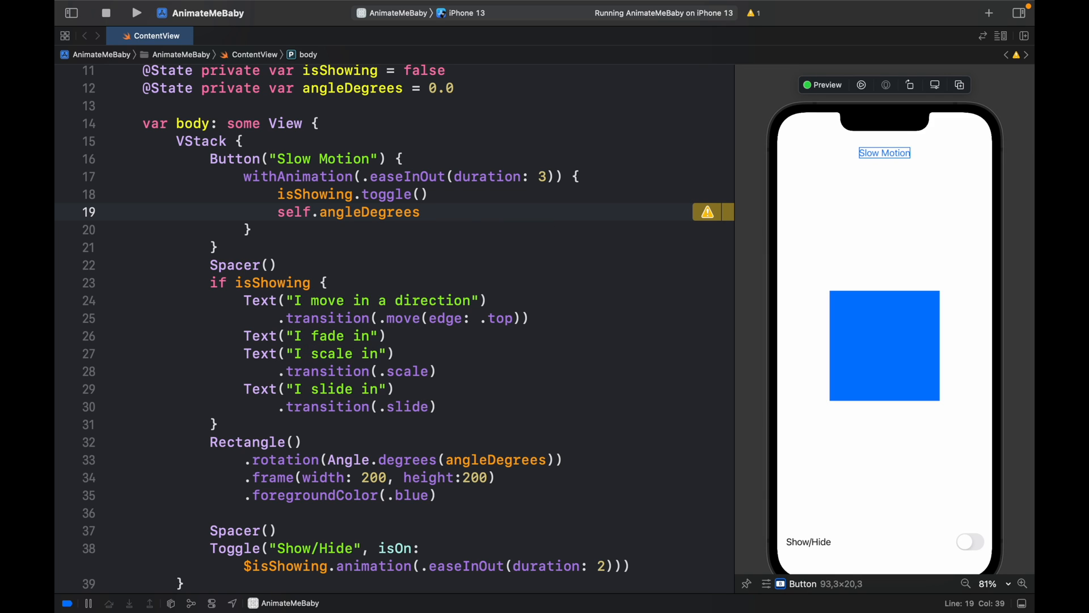
text(+= 9)
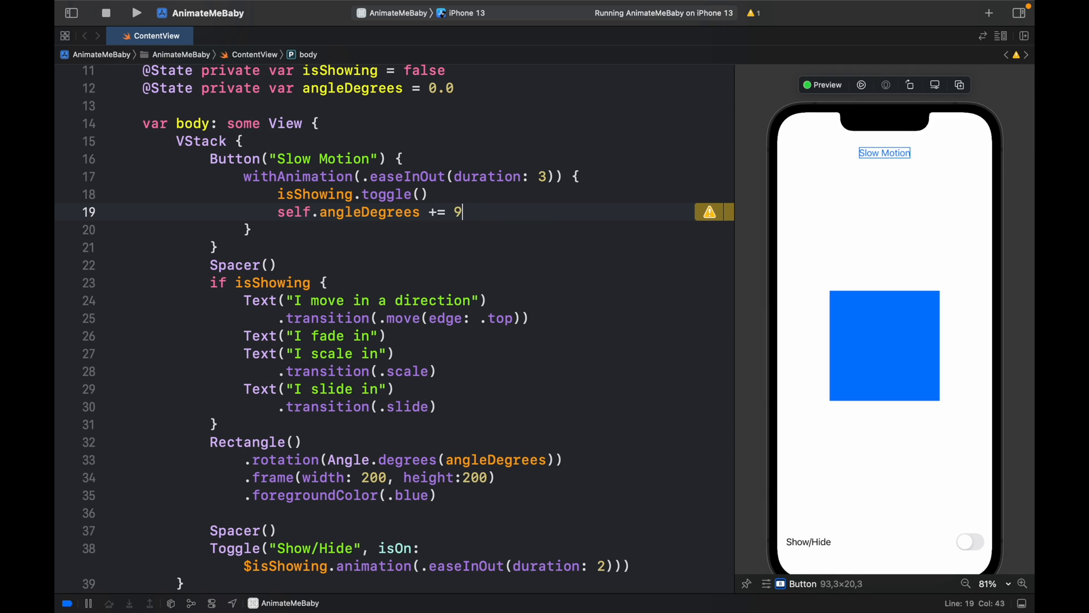
text(0)
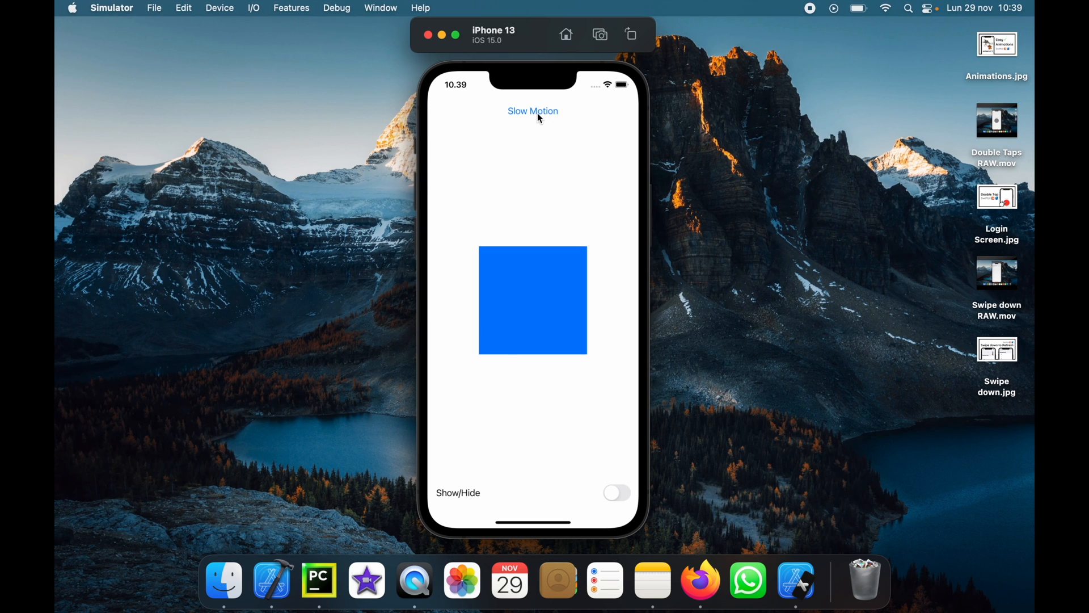
Tap Slow Motion three times, showing and hiding the texts while the square rotates
click(616, 493)
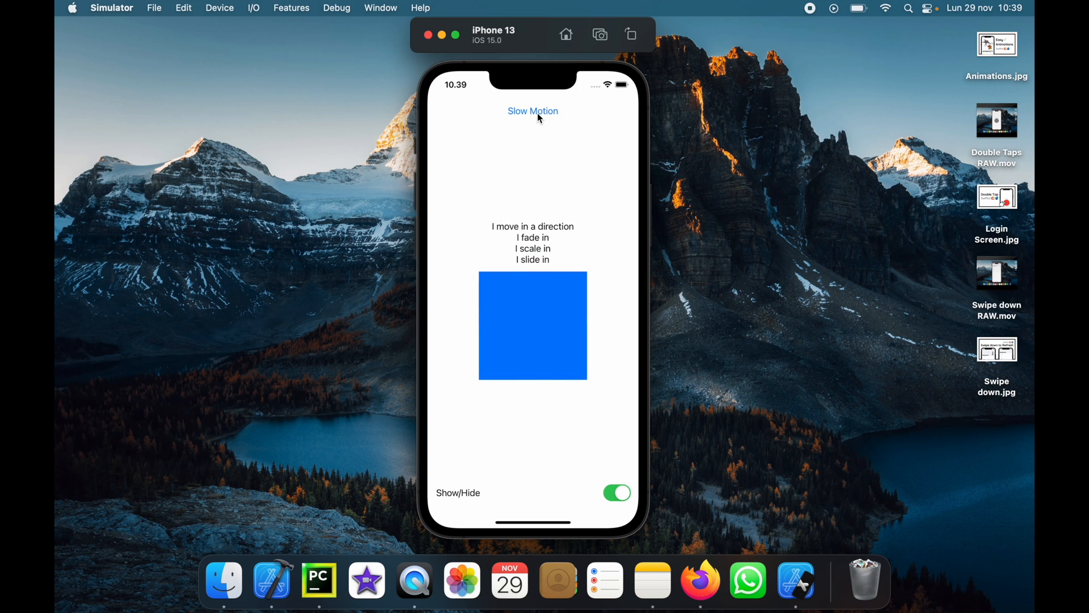
click(617, 492)
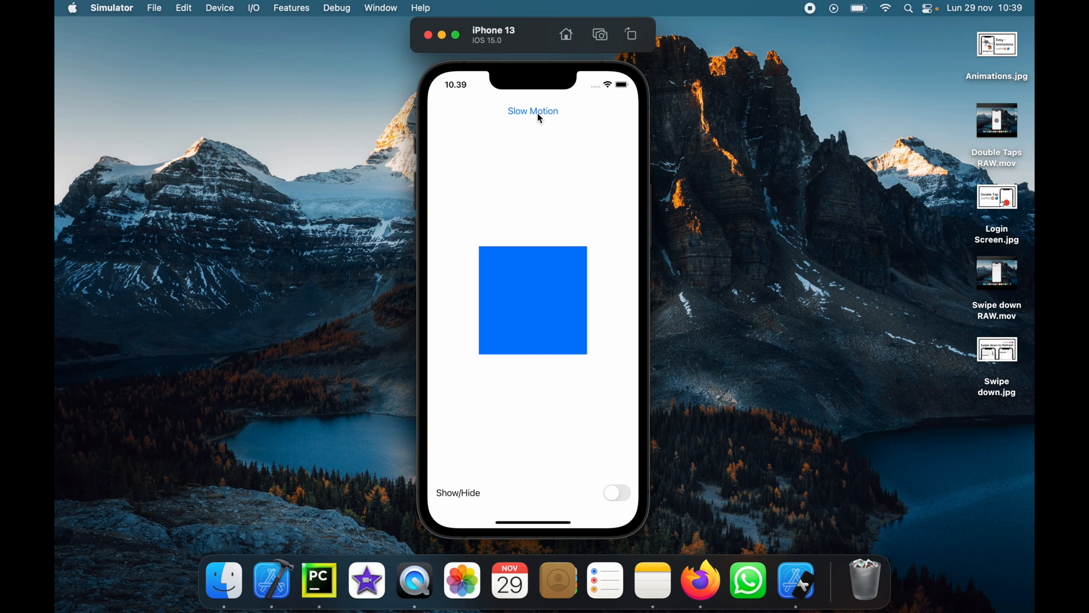
click(618, 493)
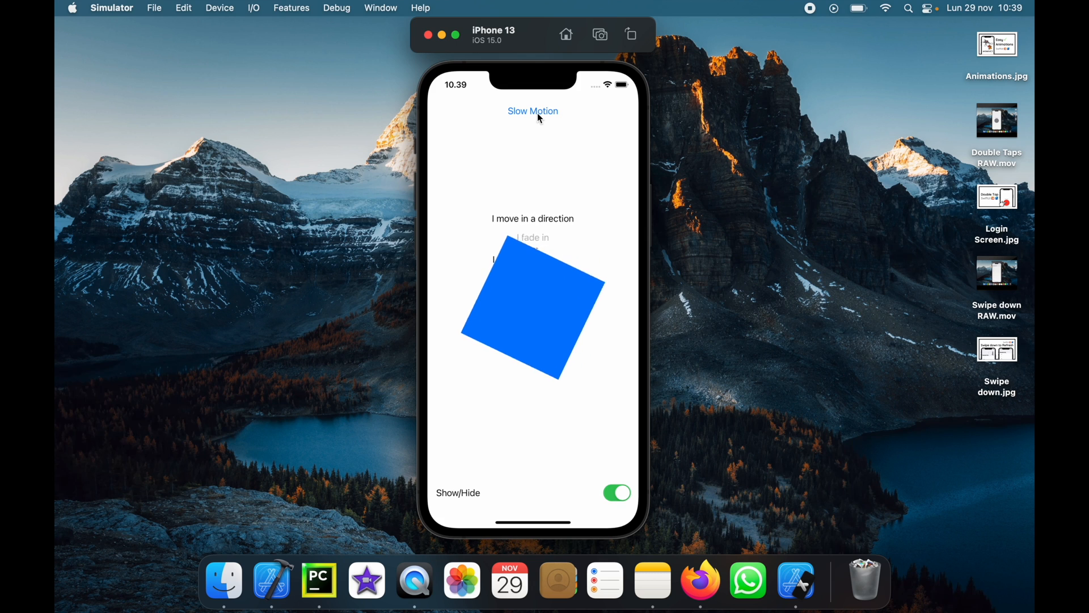